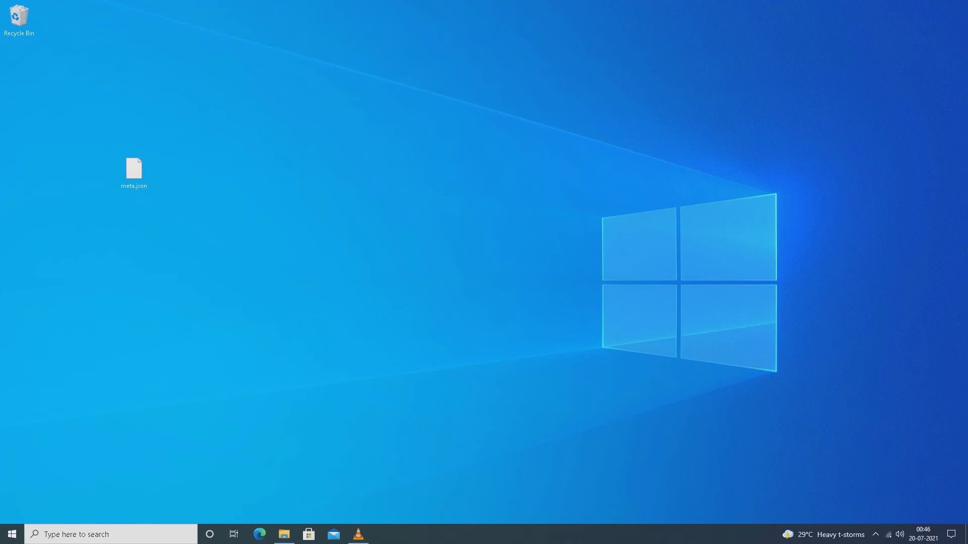
# View meta.json's contents in Notepad, then close Notepad
pyautogui.click(133, 167)
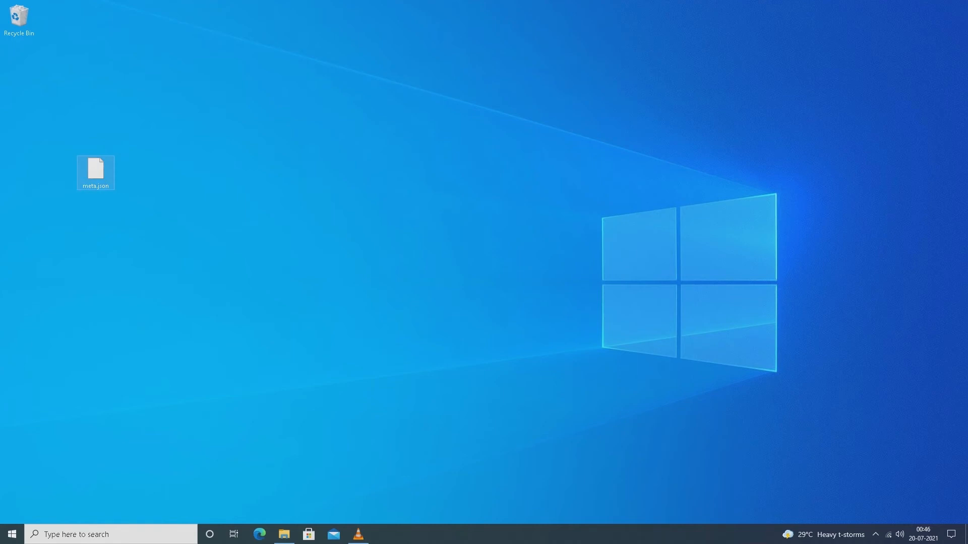
pyautogui.rightClick(95, 172)
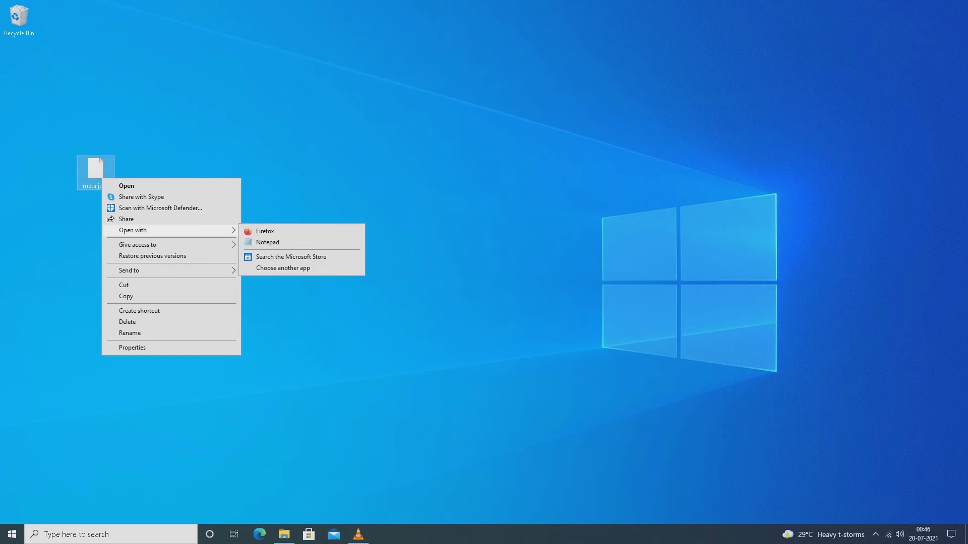
pyautogui.click(269, 242)
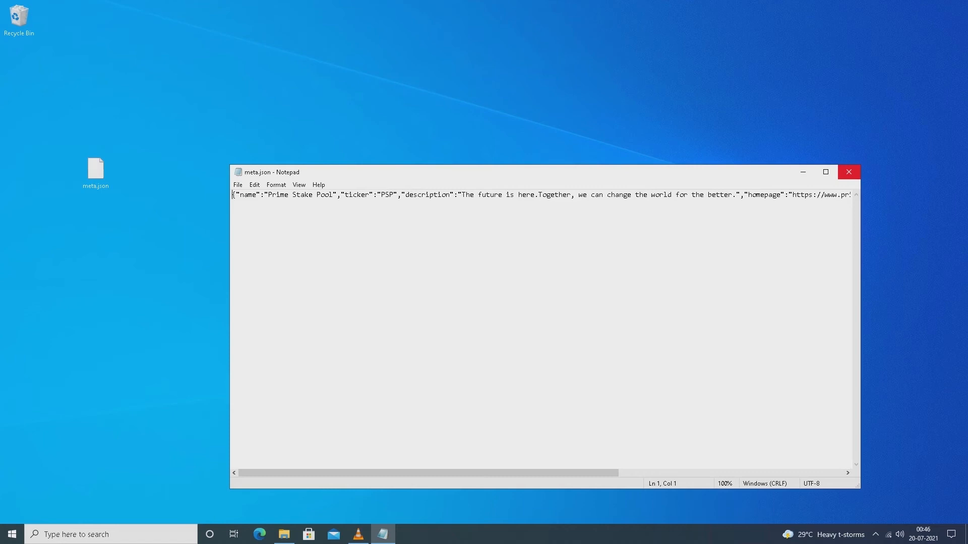
pyautogui.click(848, 172)
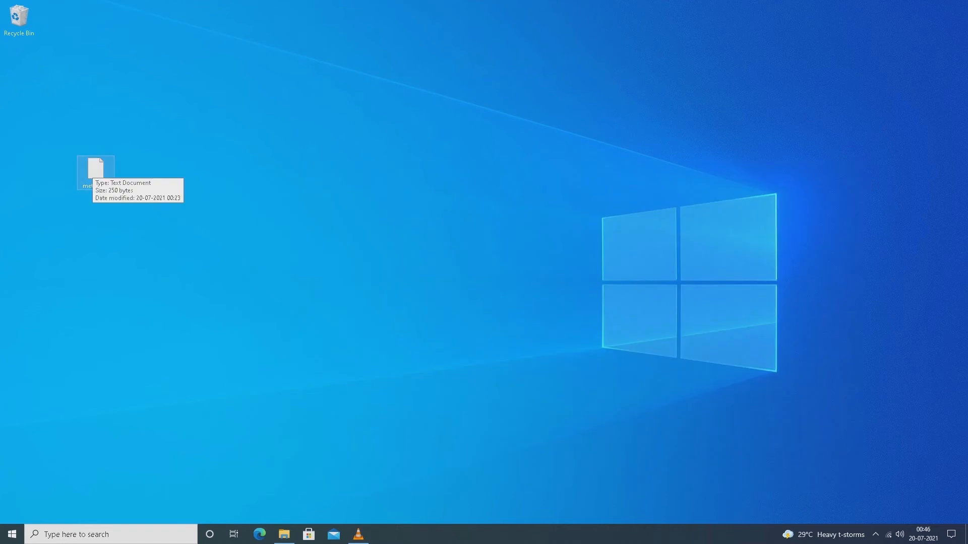
# Inspect meta.json's Properties window and close it
pyautogui.rightClick(95, 171)
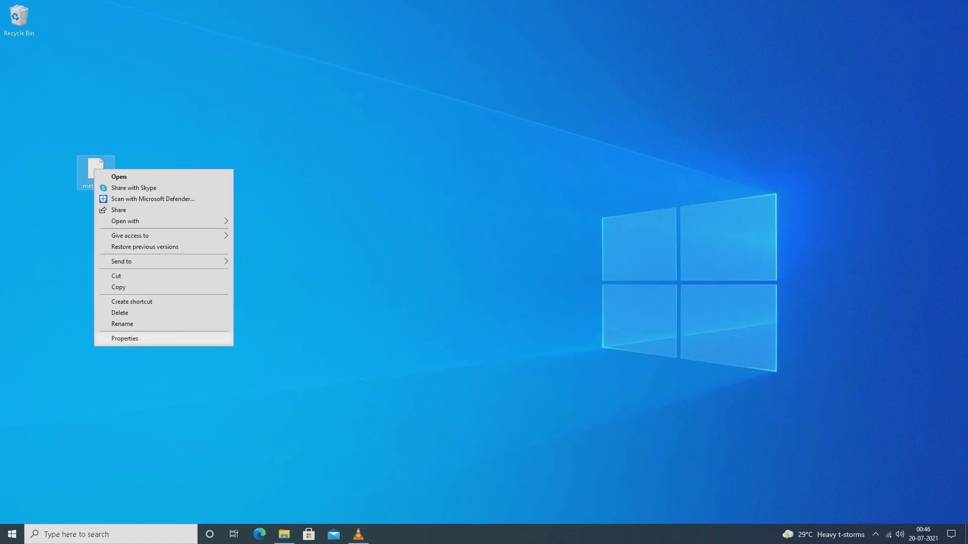
pyautogui.click(124, 339)
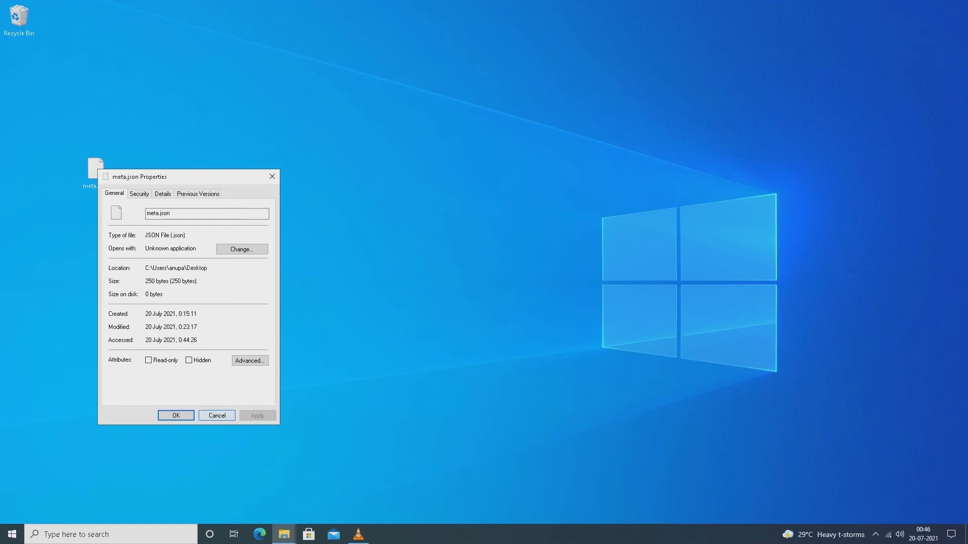
pyautogui.click(175, 415)
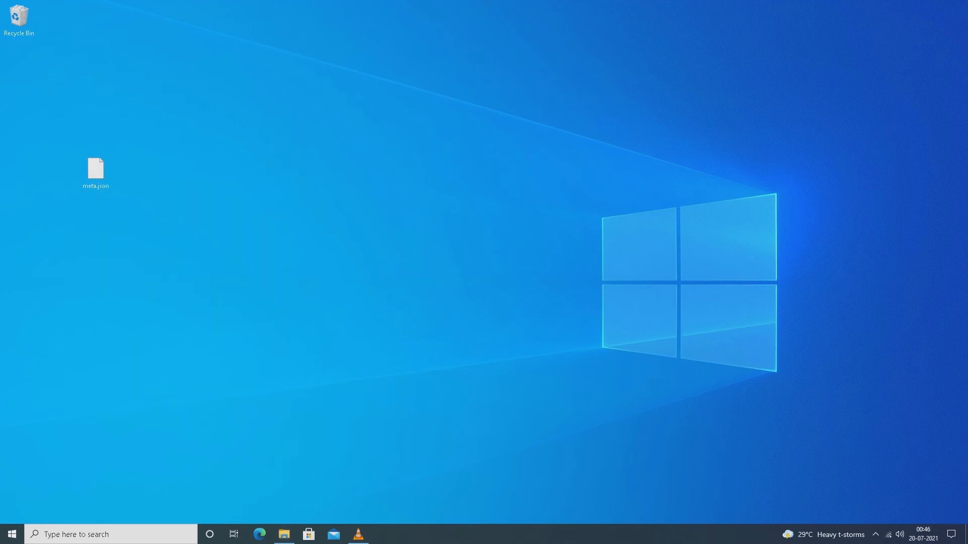
# Rename meta.json to meta.txt and confirm the extension change warning
pyautogui.click(95, 167)
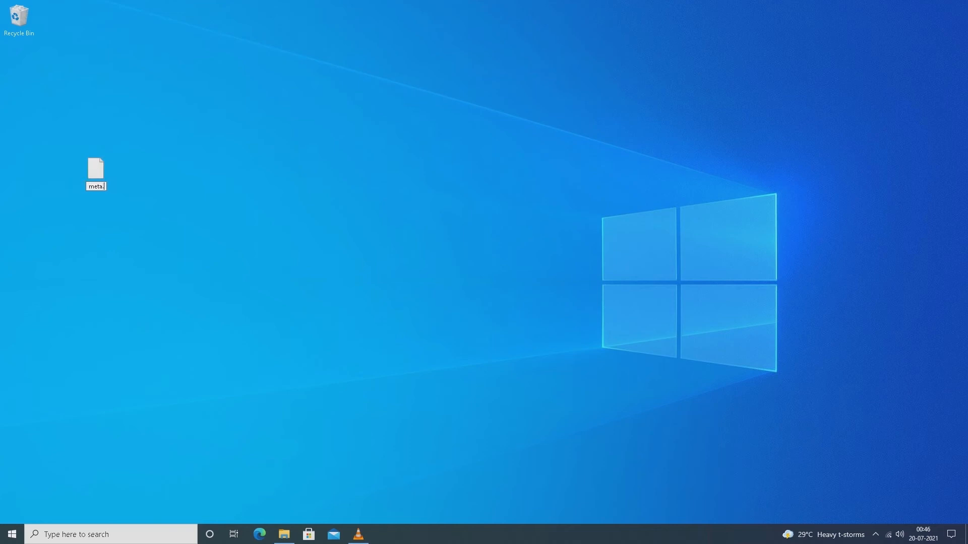
pyautogui.write('t')
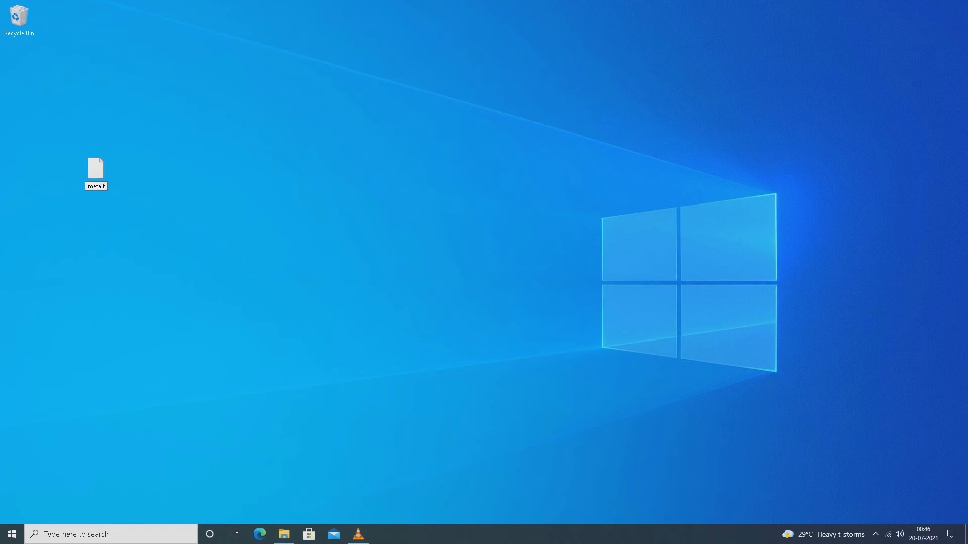
pyautogui.write('xt')
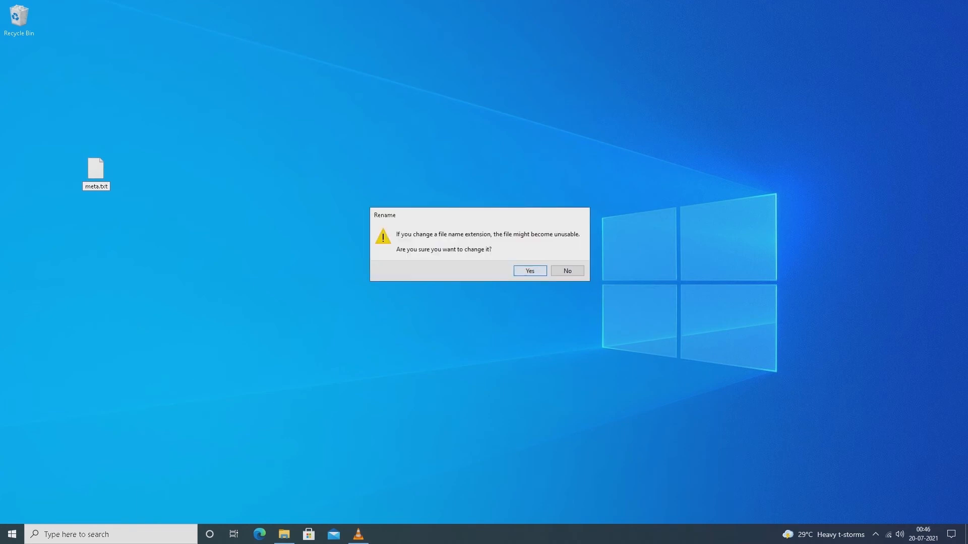
pyautogui.click(528, 270)
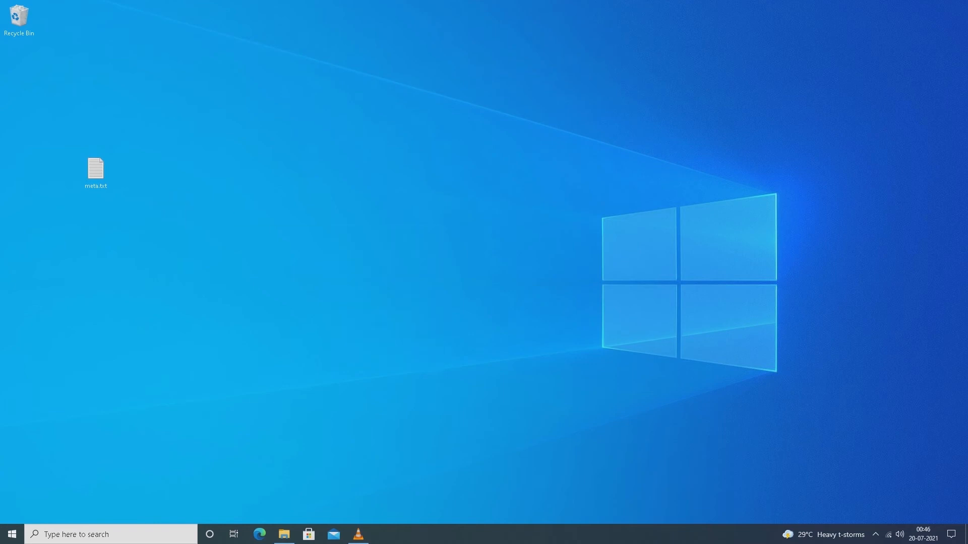
# Rename meta.txt to meta.json from its context menu and accept the extension warning
pyautogui.click(96, 168)
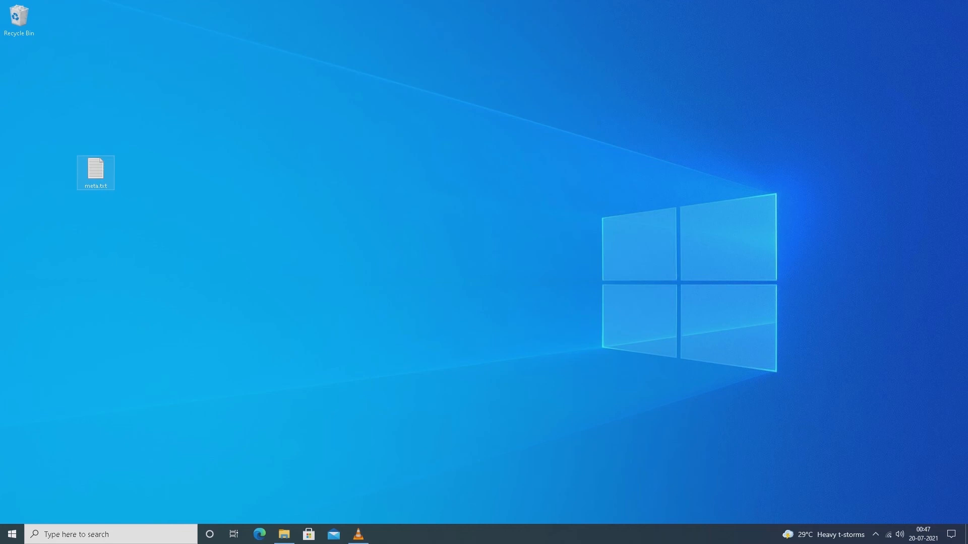
pyautogui.rightClick(95, 168)
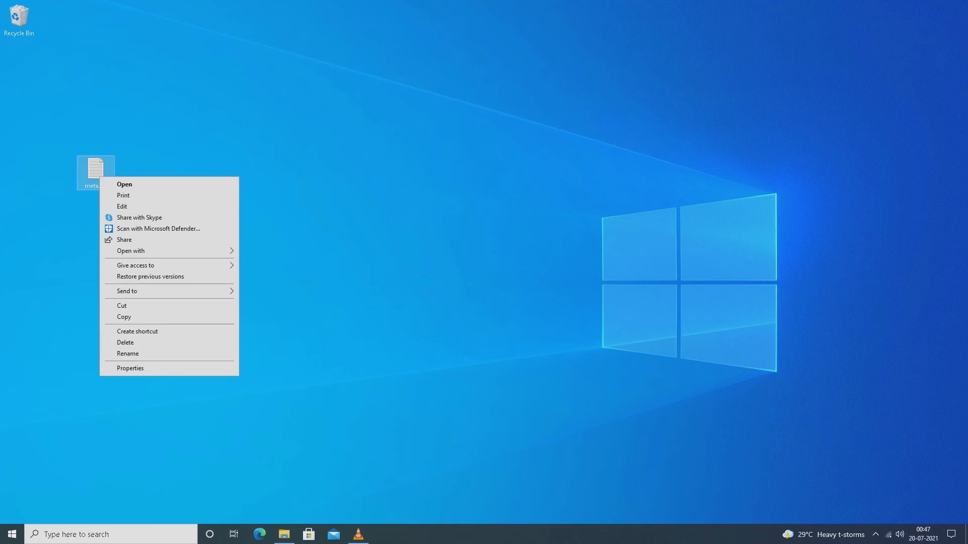
pyautogui.click(129, 368)
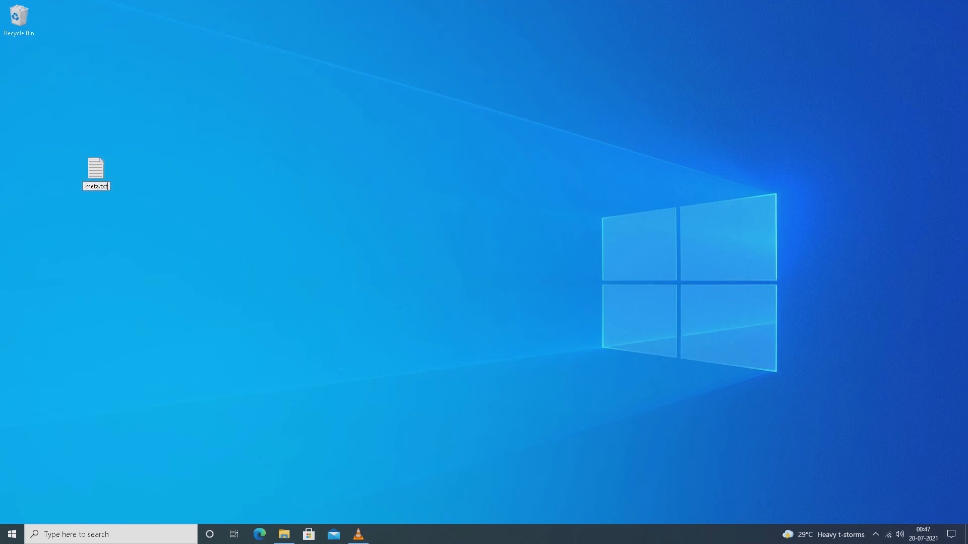
pyautogui.press('Backspace')
pyautogui.write('json')
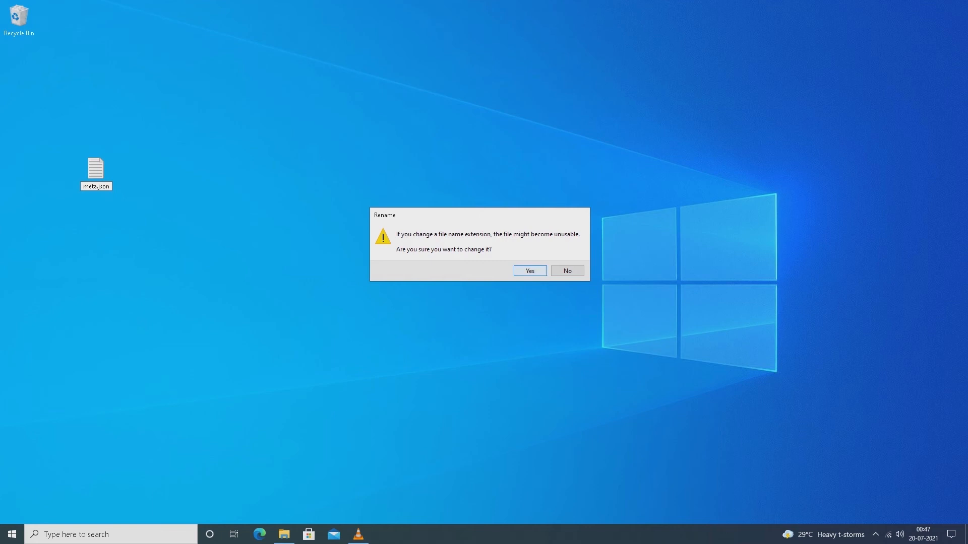
pyautogui.click(529, 272)
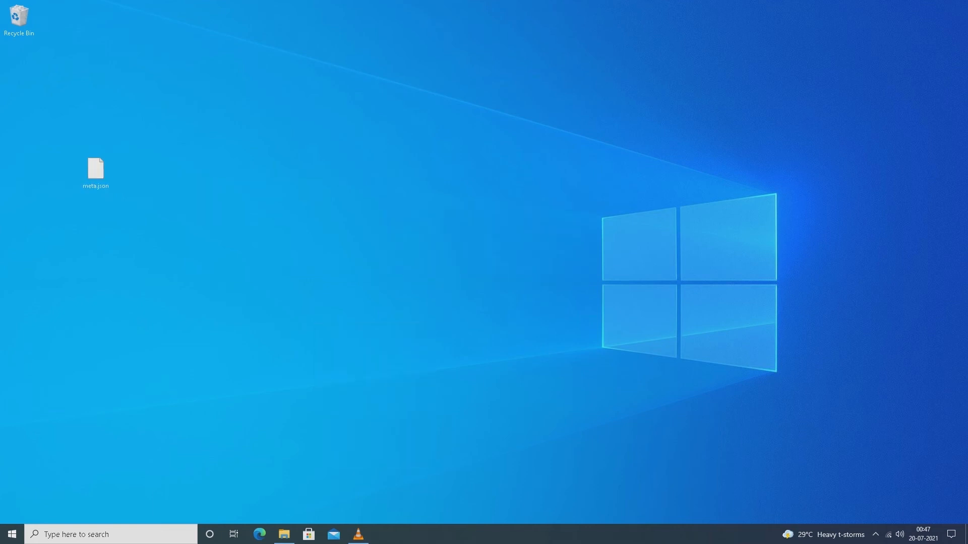
pyautogui.rightClick(95, 167)
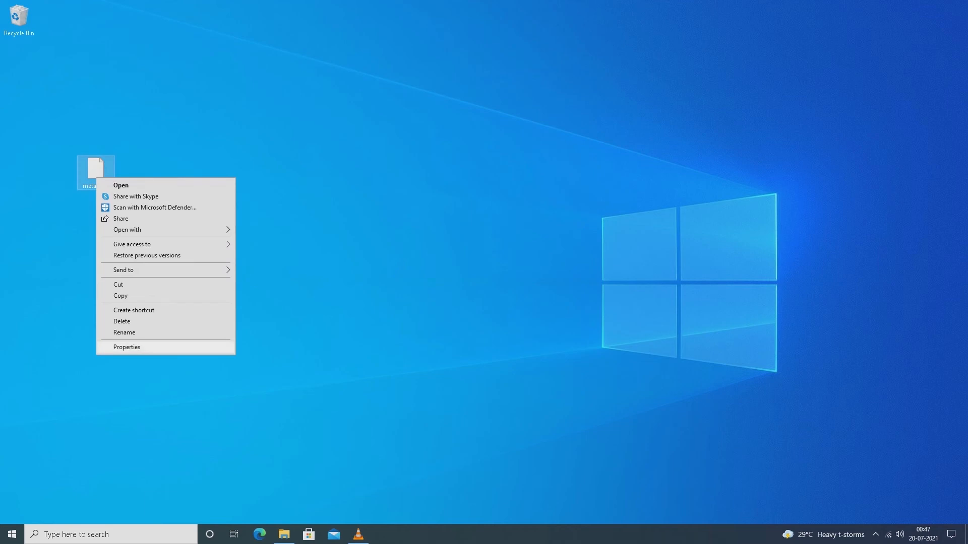
pyautogui.click(126, 346)
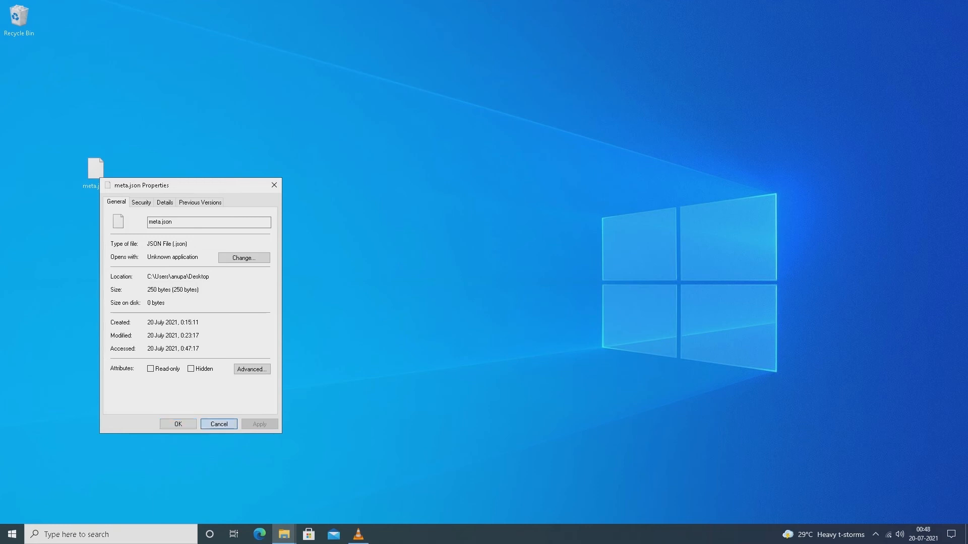
pyautogui.click(219, 424)
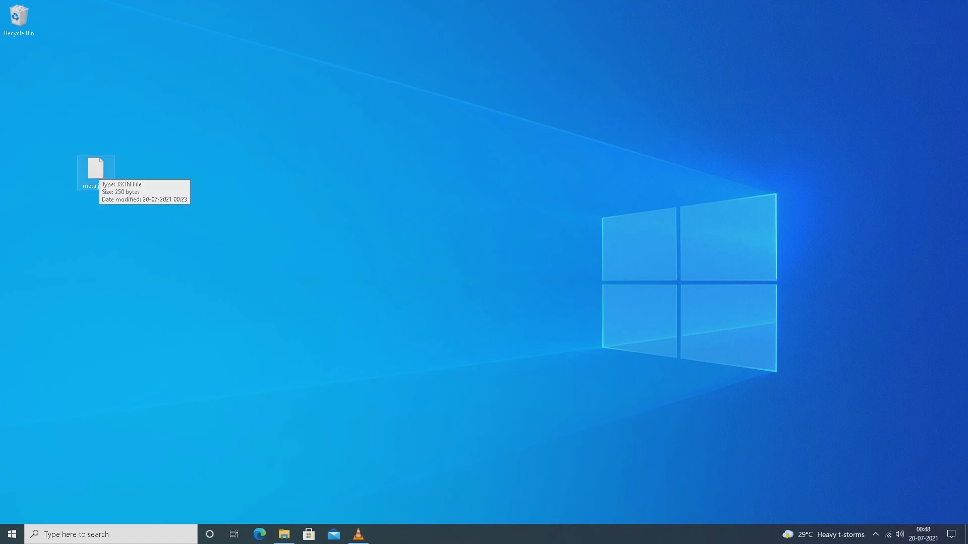
# Choose Notepad with 'Always use this app to open .json files' ticked for meta.json
pyautogui.rightClick(96, 171)
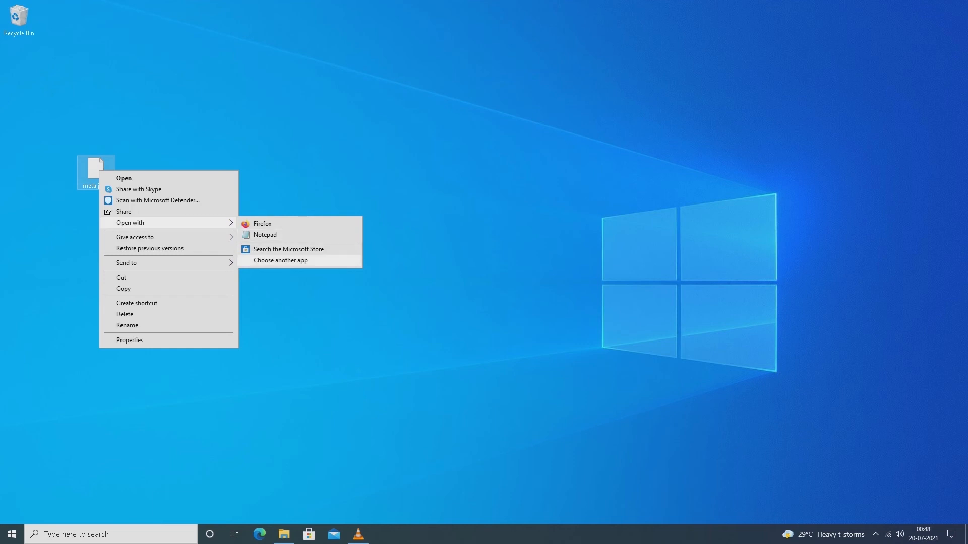
pyautogui.click(280, 260)
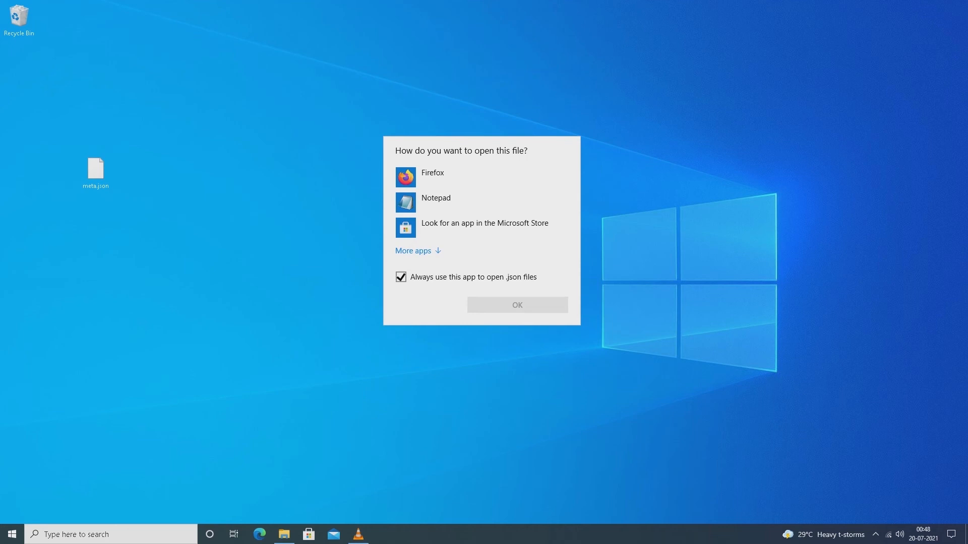
pyautogui.click(435, 198)
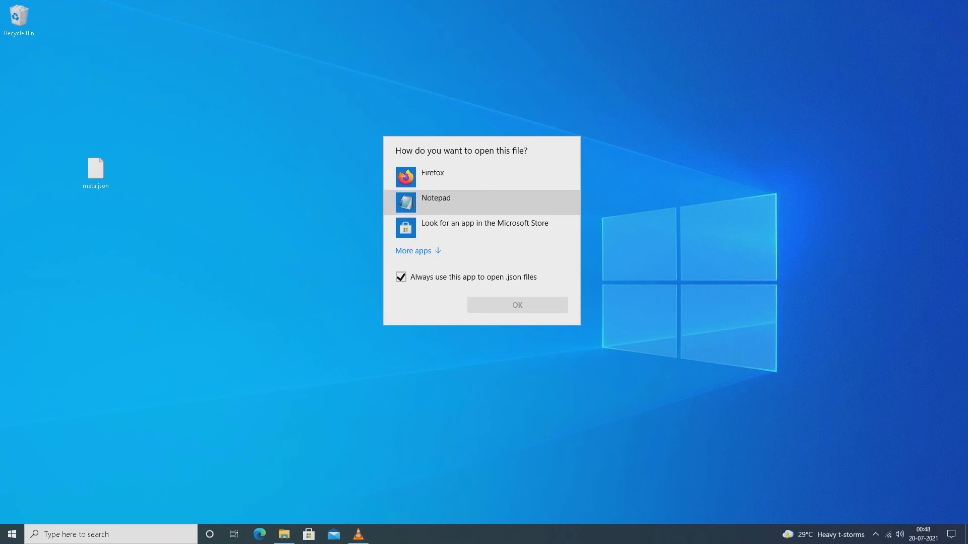
pyautogui.click(435, 197)
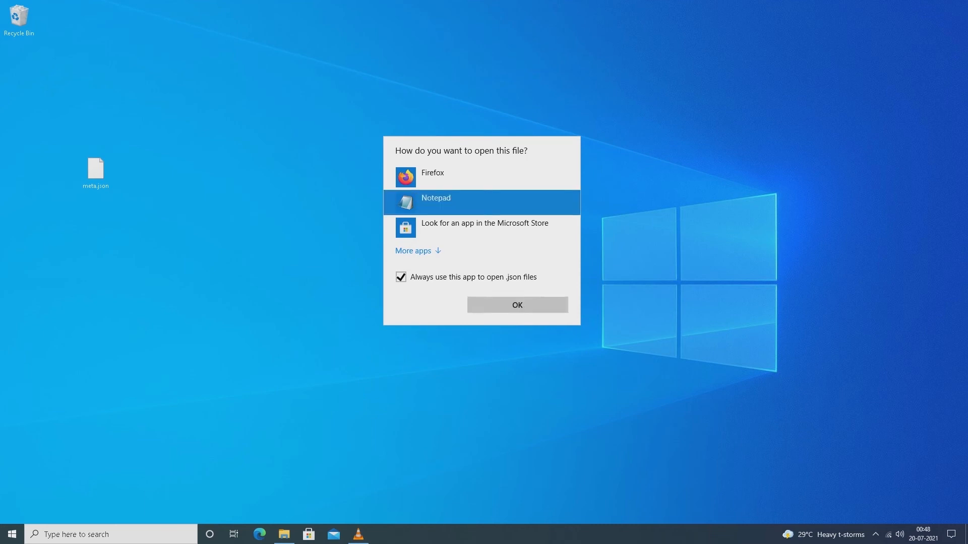
pyautogui.click(517, 304)
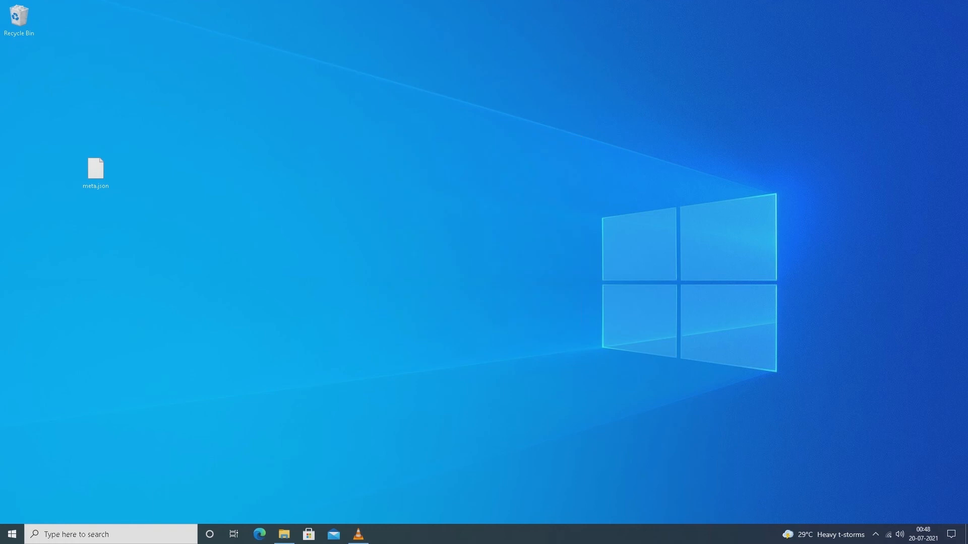
pyautogui.doubleClick(94, 167)
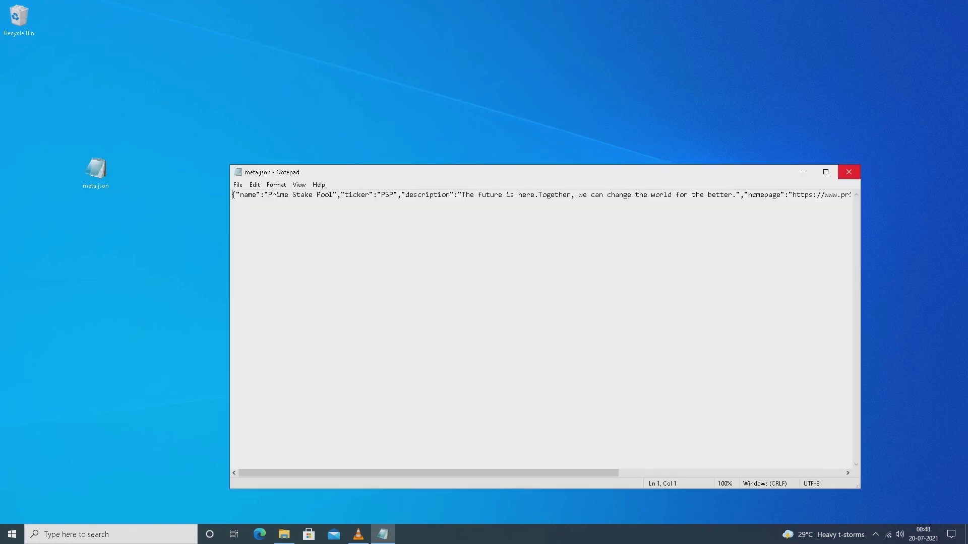
pyautogui.rightClick(95, 172)
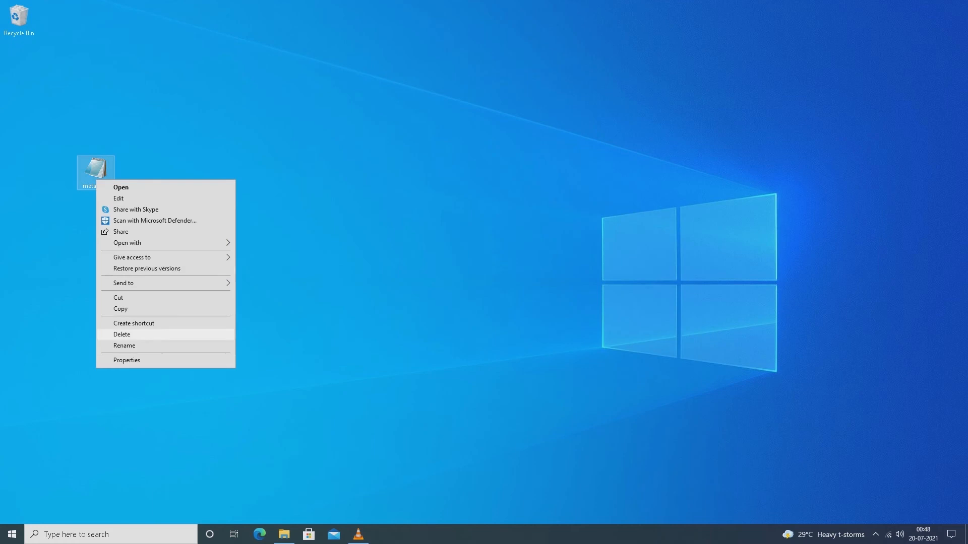
pyautogui.click(126, 360)
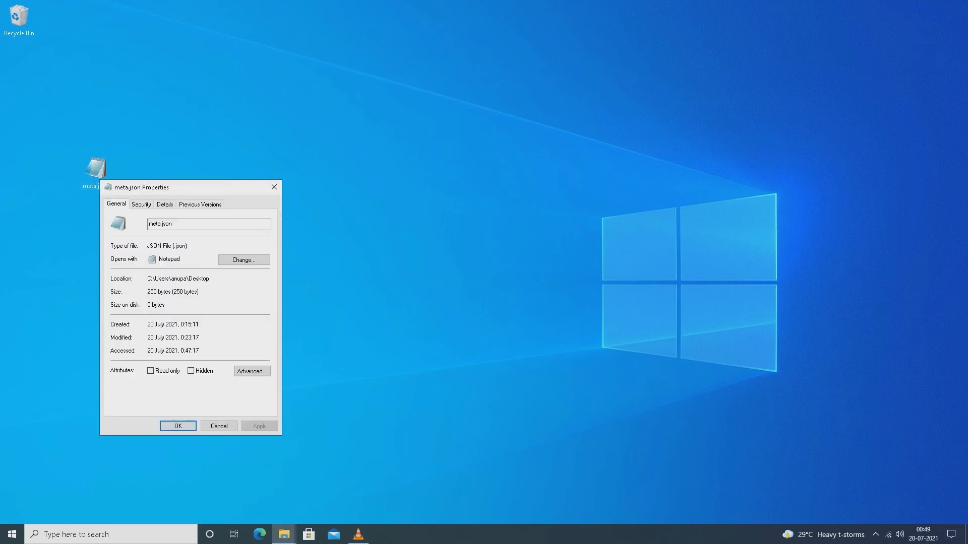
pyautogui.click(177, 426)
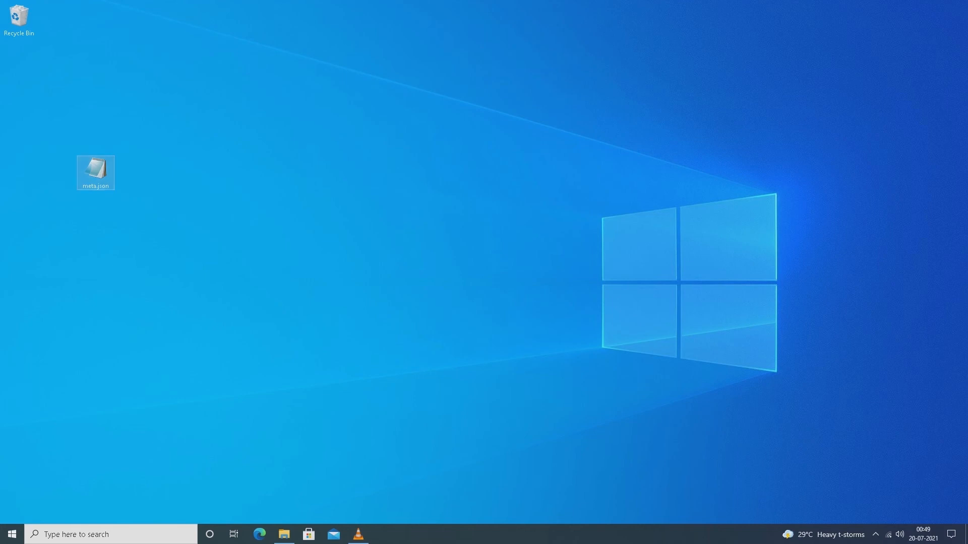
pyautogui.rightClick(96, 172)
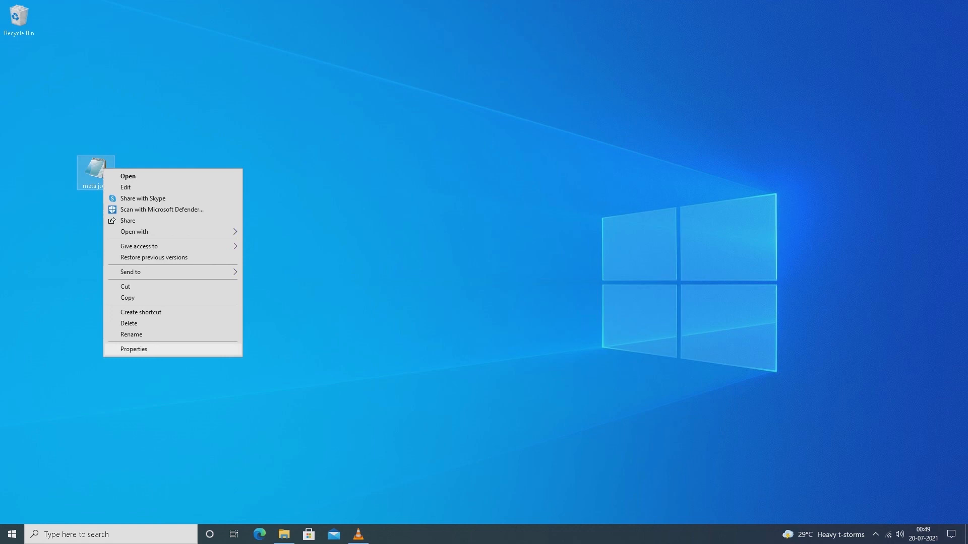
pyautogui.click(133, 349)
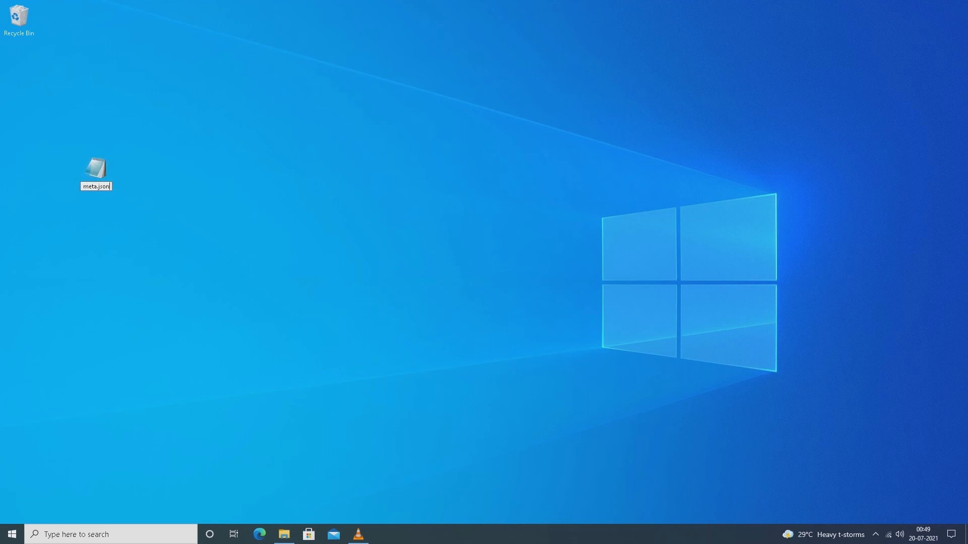
pyautogui.press('Backspace')
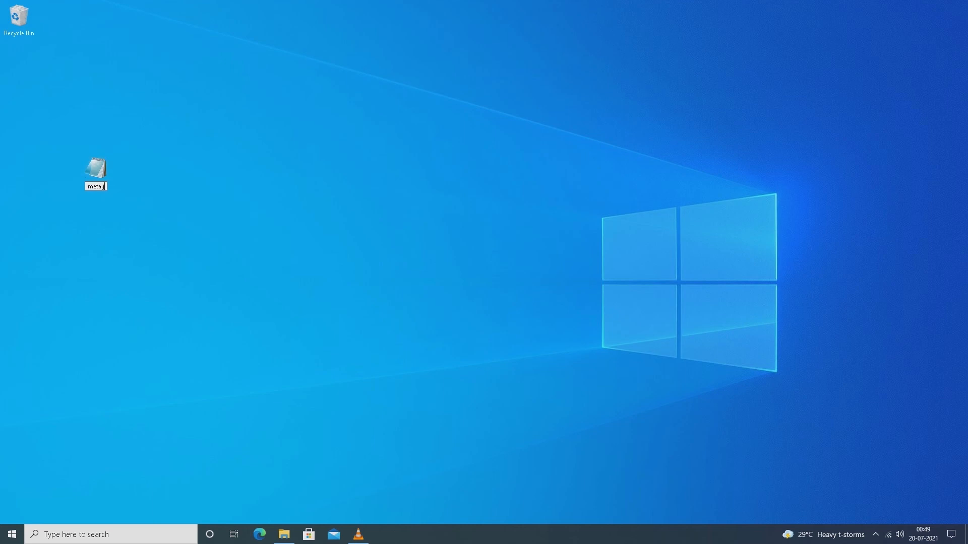
pyautogui.write('txt')
pyautogui.press('enter')
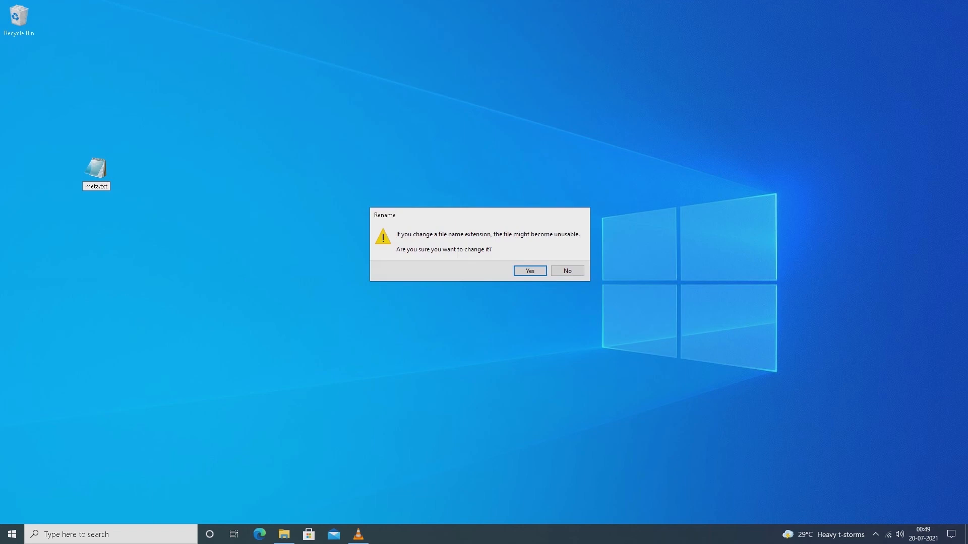
pyautogui.click(528, 271)
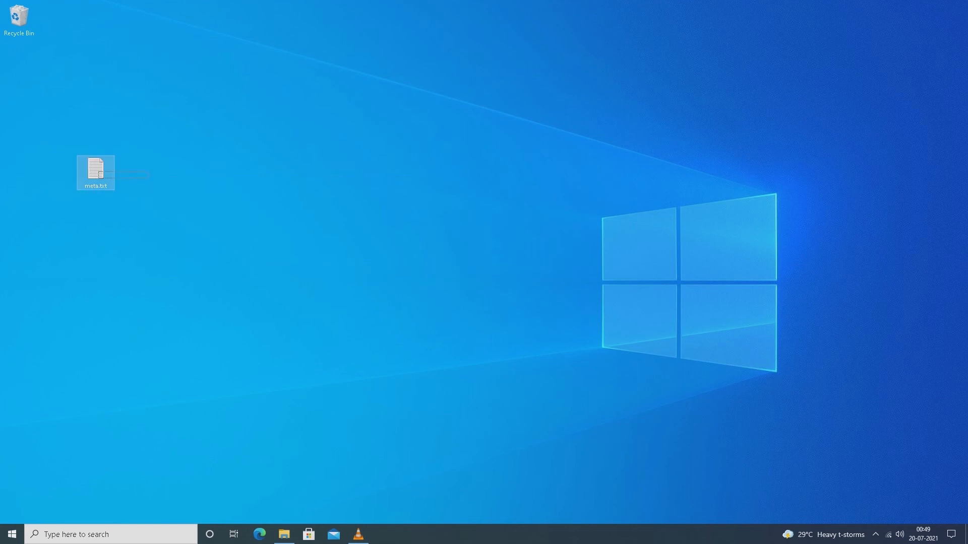
pyautogui.rightClick(96, 171)
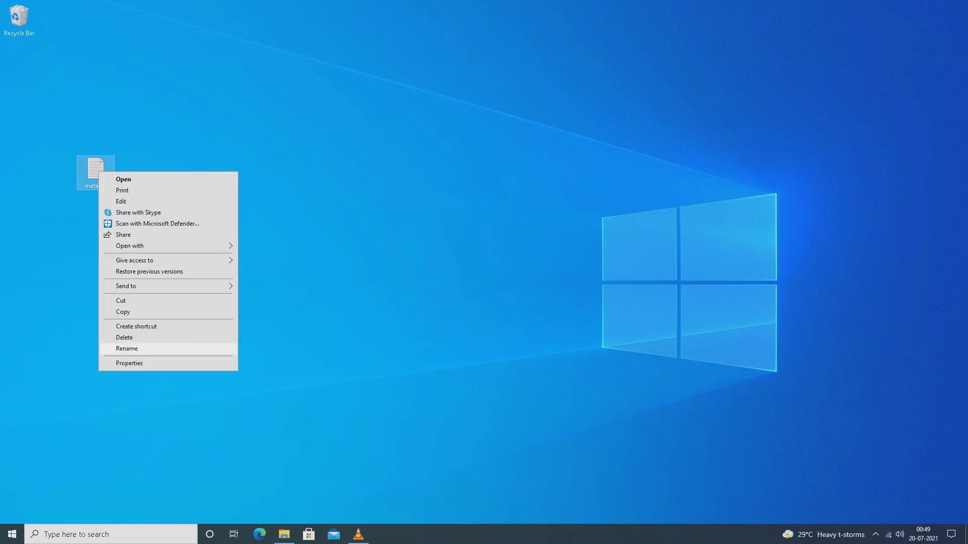
pyautogui.click(129, 363)
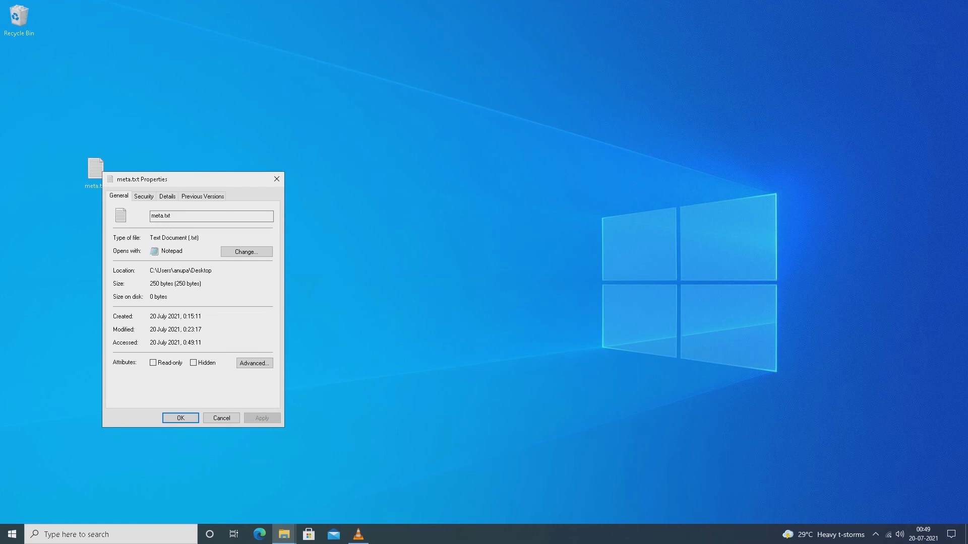
pyautogui.click(180, 418)
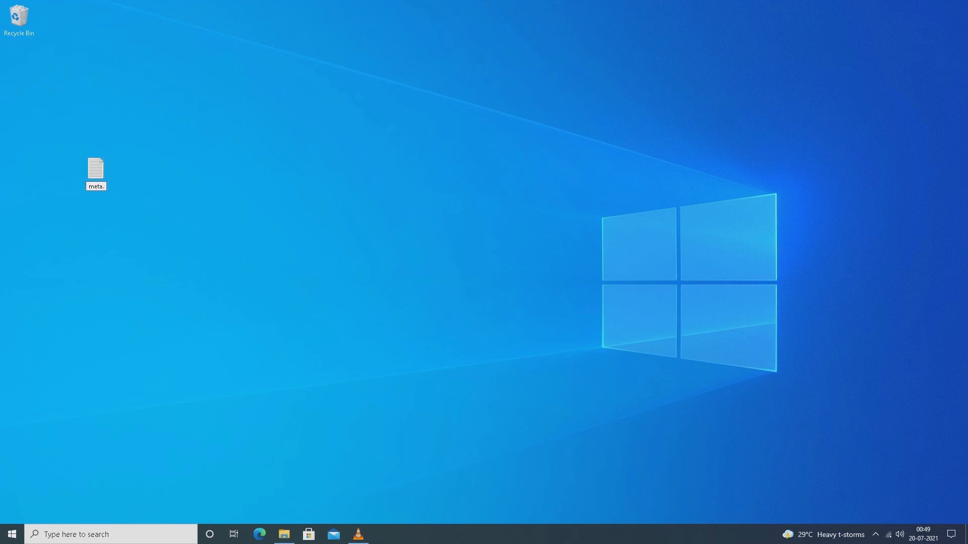
pyautogui.write('json')
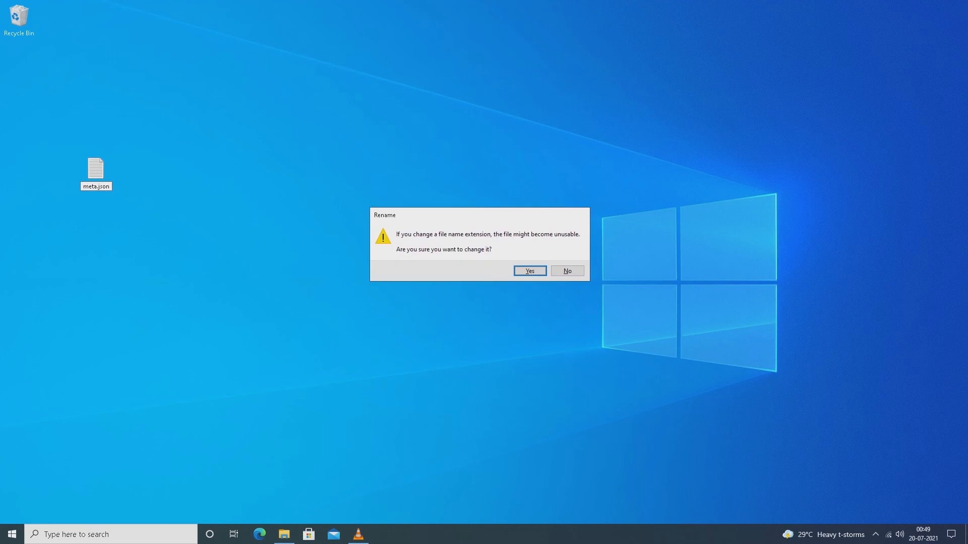
pyautogui.click(528, 270)
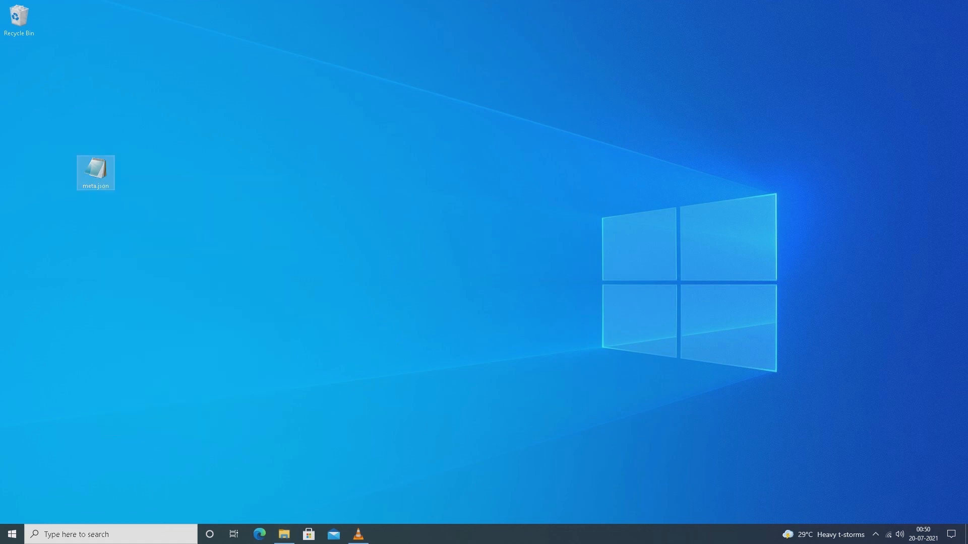
# Add a new Text Document to the desktop and name it xyz
pyautogui.rightClick(345, 272)
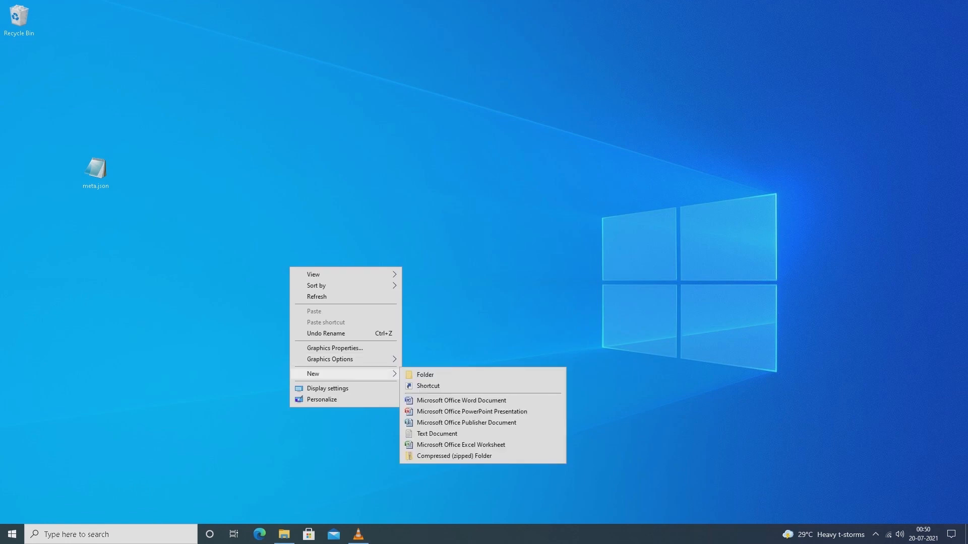
pyautogui.moveTo(436, 433)
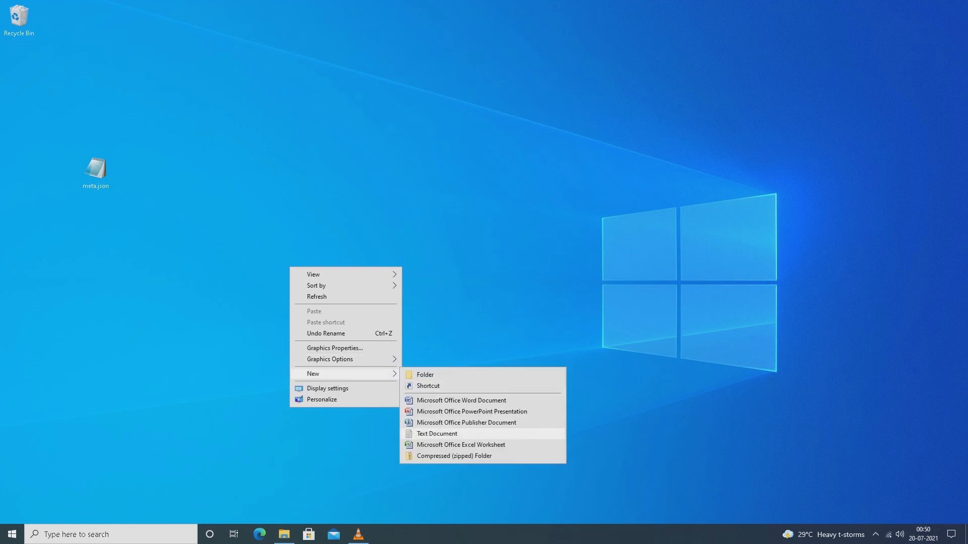
pyautogui.click(436, 434)
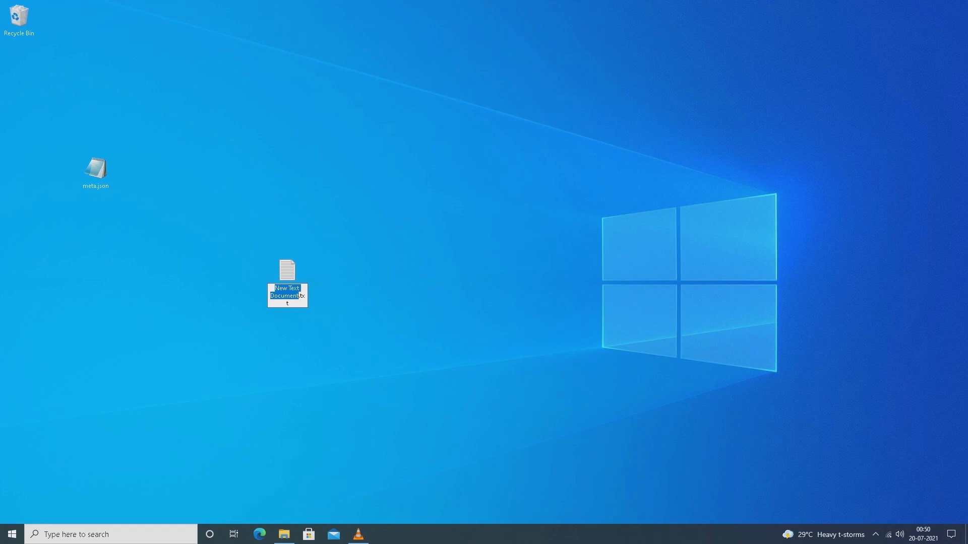
pyautogui.write('xyz.txt')
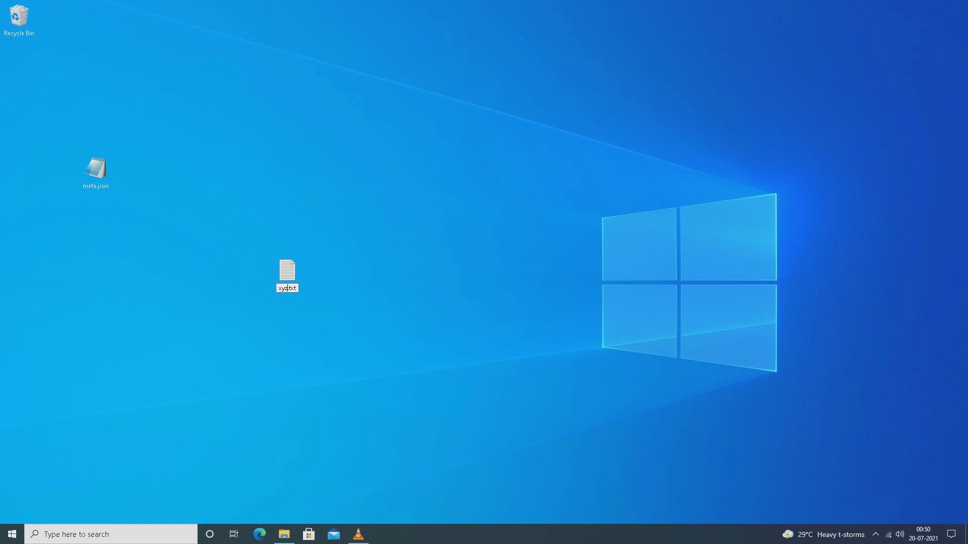
pyautogui.click(286, 270)
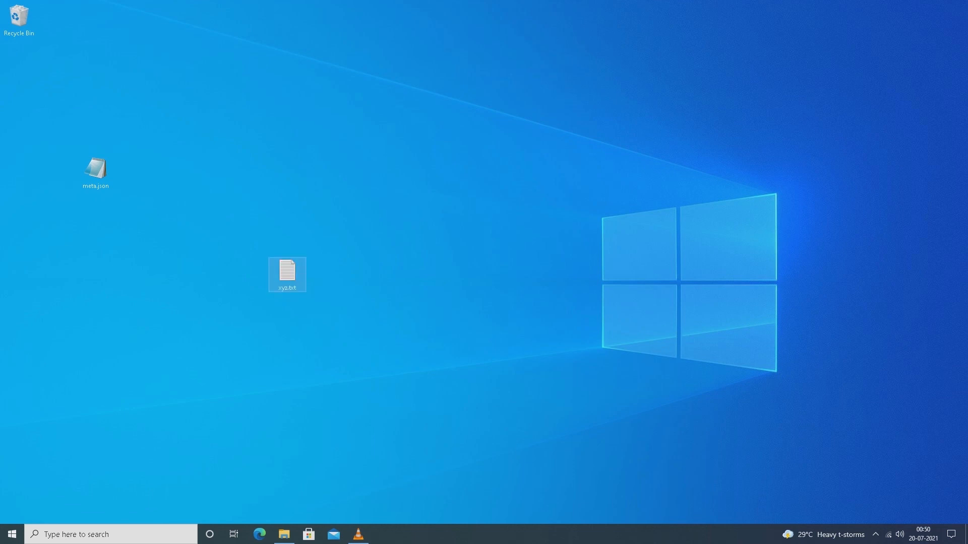
# Write cd into xyz.txt in Notepad, save the file, and close Notepad
pyautogui.doubleClick(287, 270)
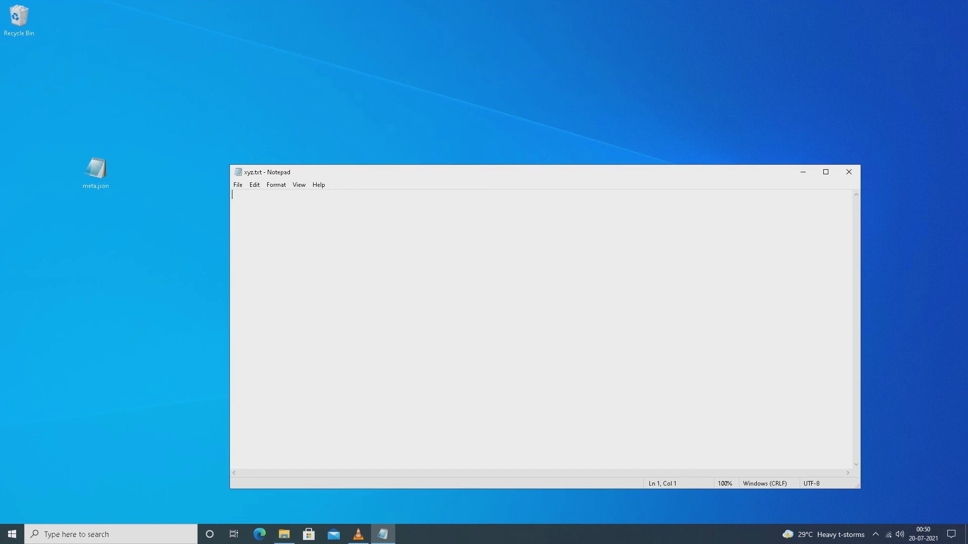
pyautogui.write('cd')
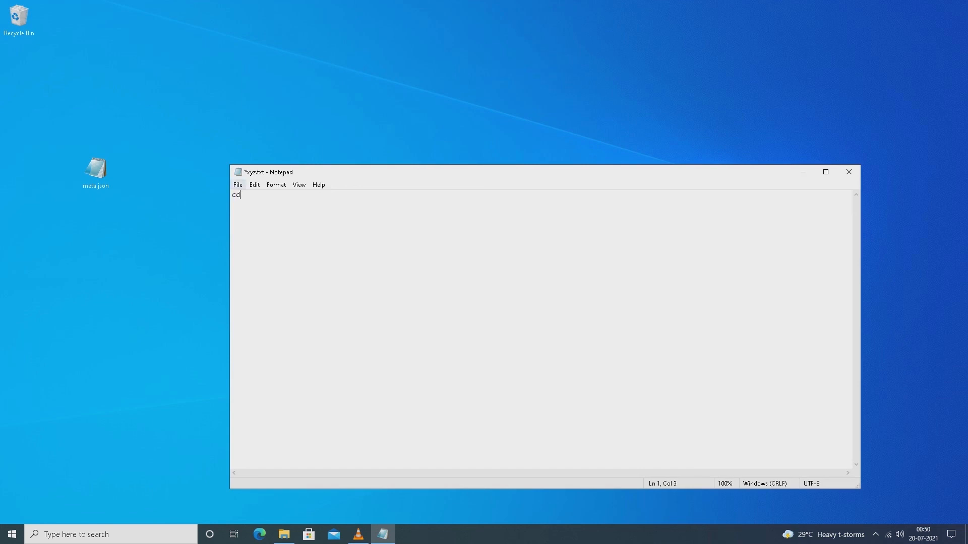
pyautogui.click(238, 185)
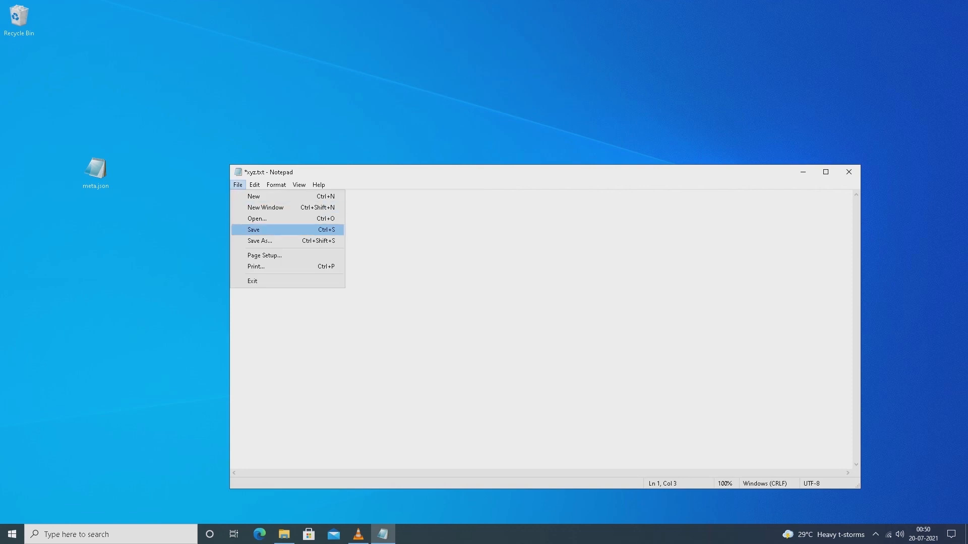
pyautogui.moveTo(259, 241)
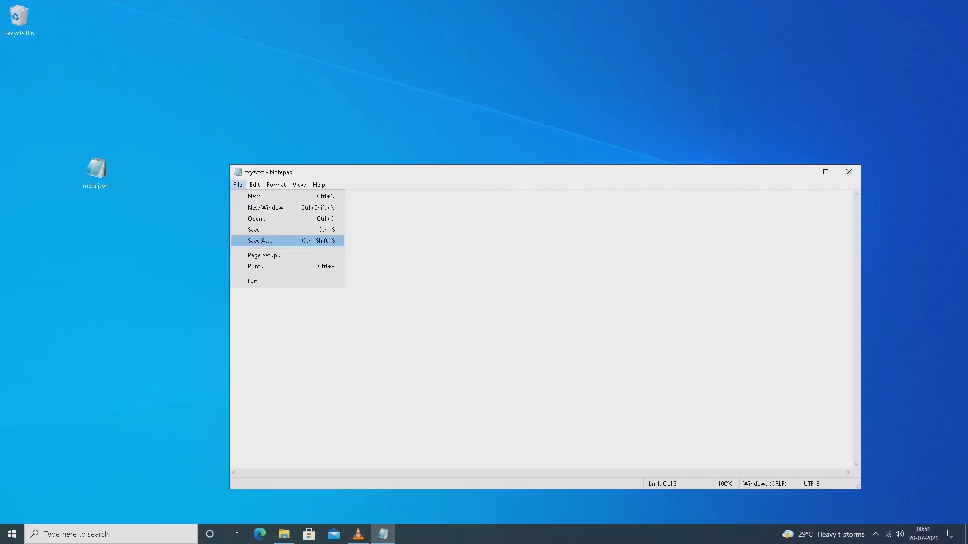
pyautogui.click(258, 241)
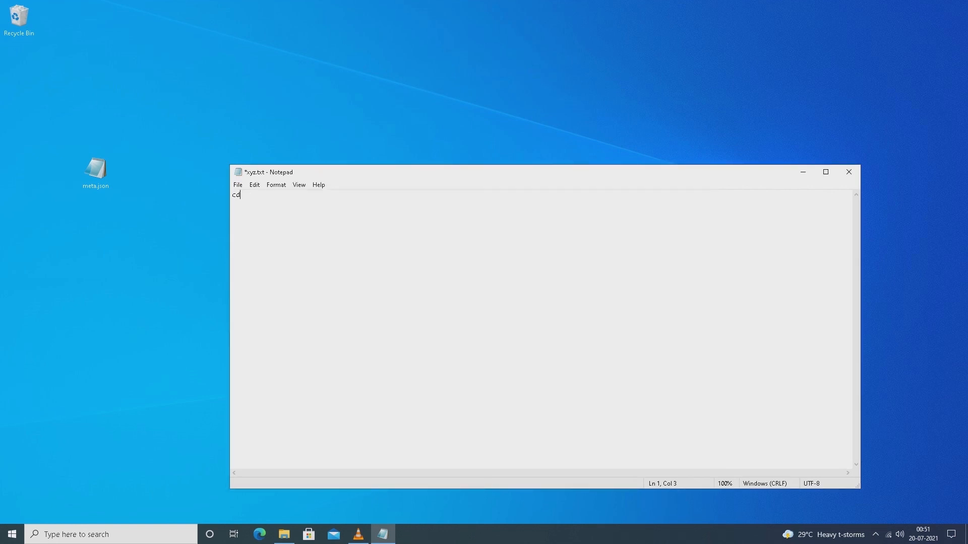
pyautogui.click(237, 185)
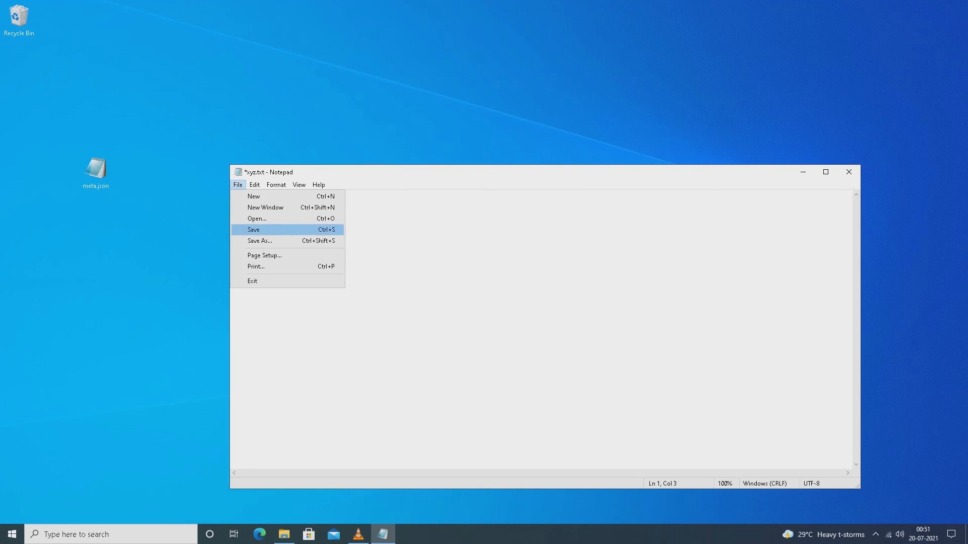
pyautogui.click(252, 228)
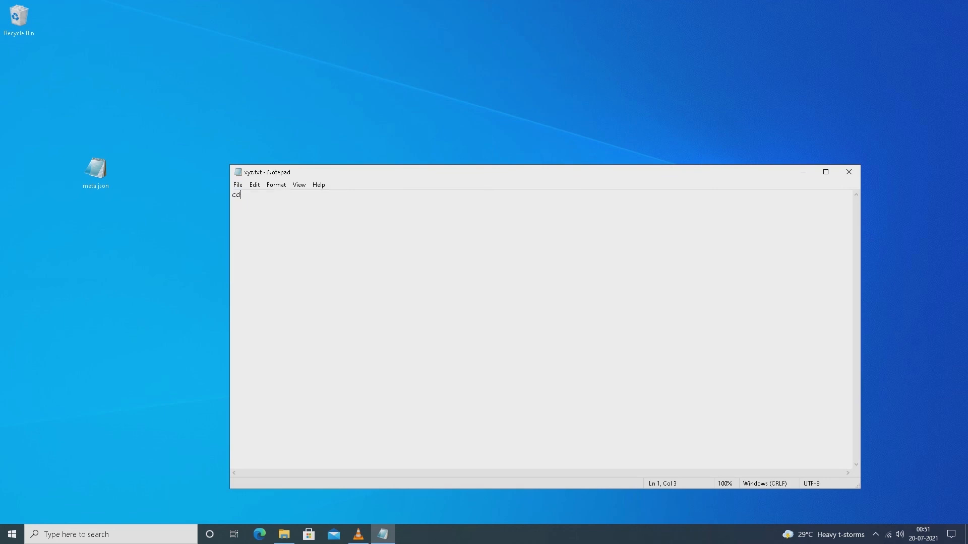
pyautogui.moveTo(847, 172)
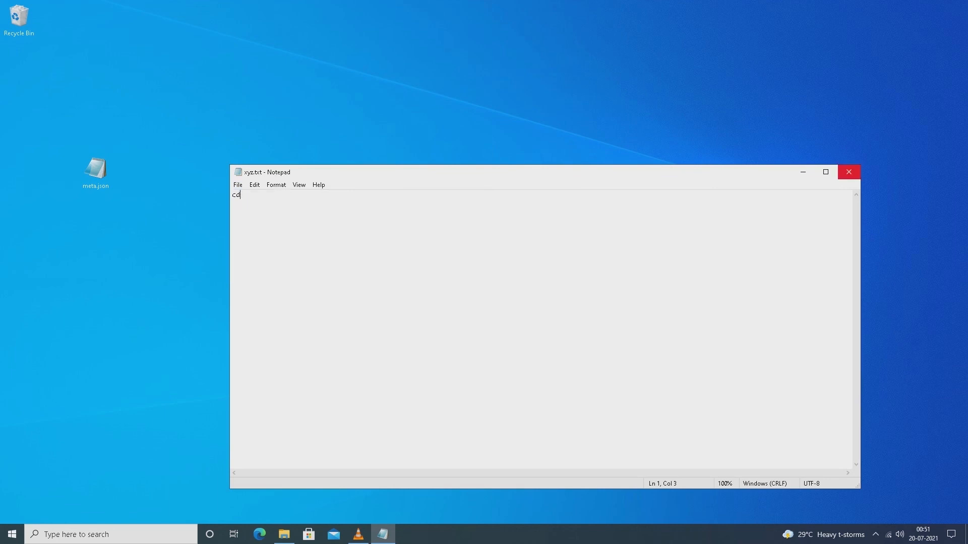
pyautogui.click(847, 171)
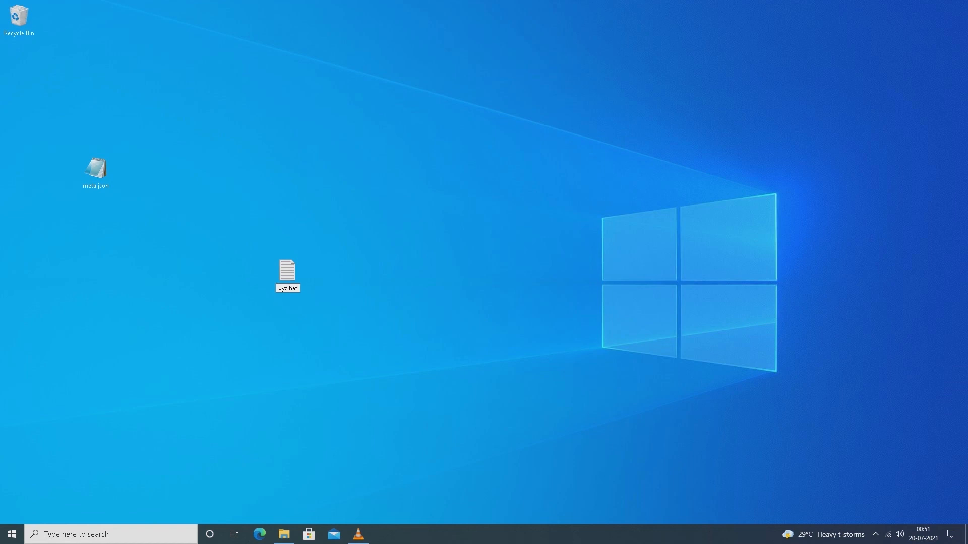
# Commit the desktop file's new name xyz.bat and dismiss the desktop menu
pyautogui.click(287, 270)
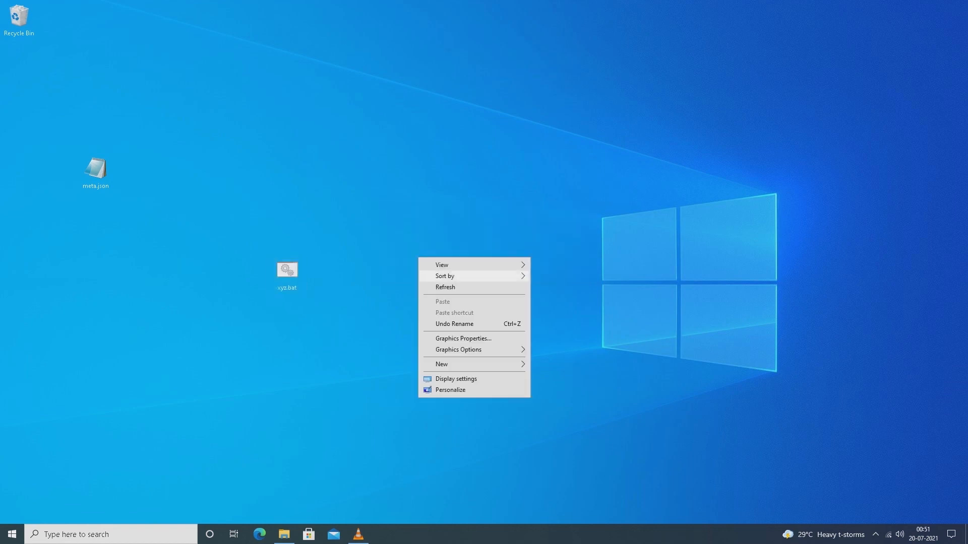
pyautogui.click(287, 270)
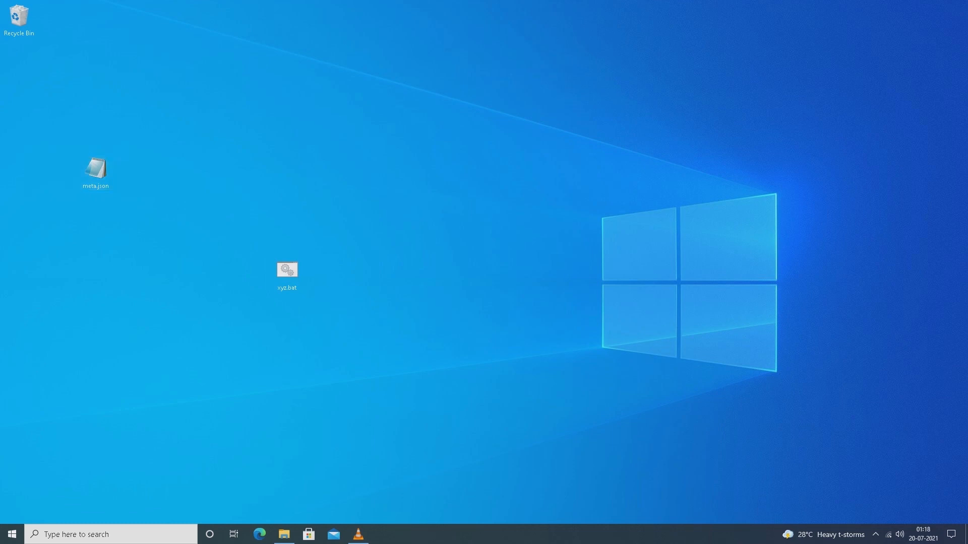
pyautogui.click(95, 168)
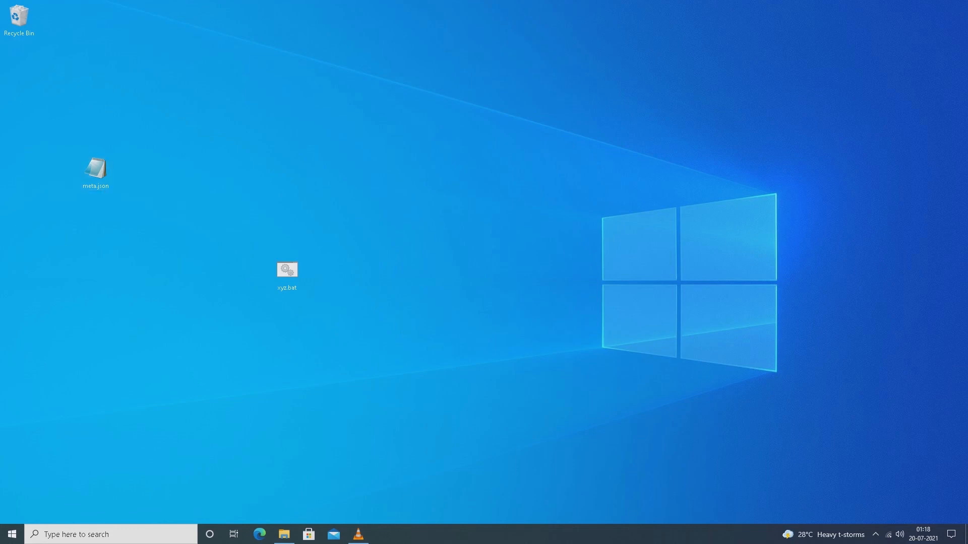
# In meta.json's Properties, change Opens with to xyz.bat from the Desktop and click OK
pyautogui.rightClick(95, 167)
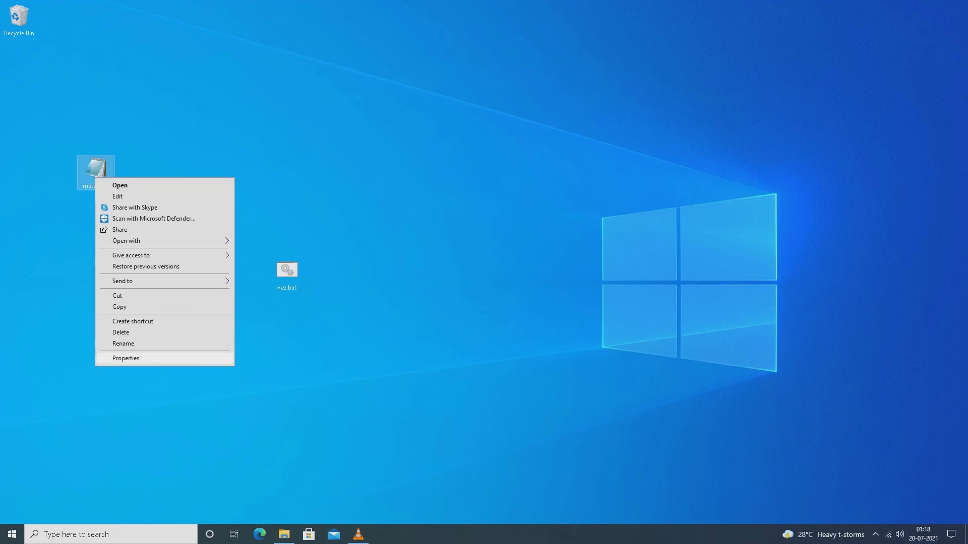
pyautogui.click(126, 358)
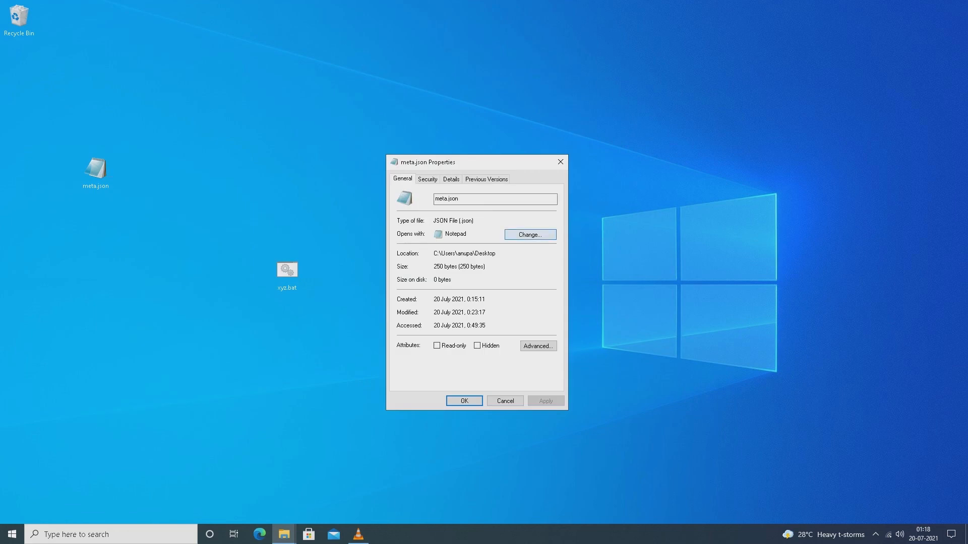
pyautogui.click(287, 270)
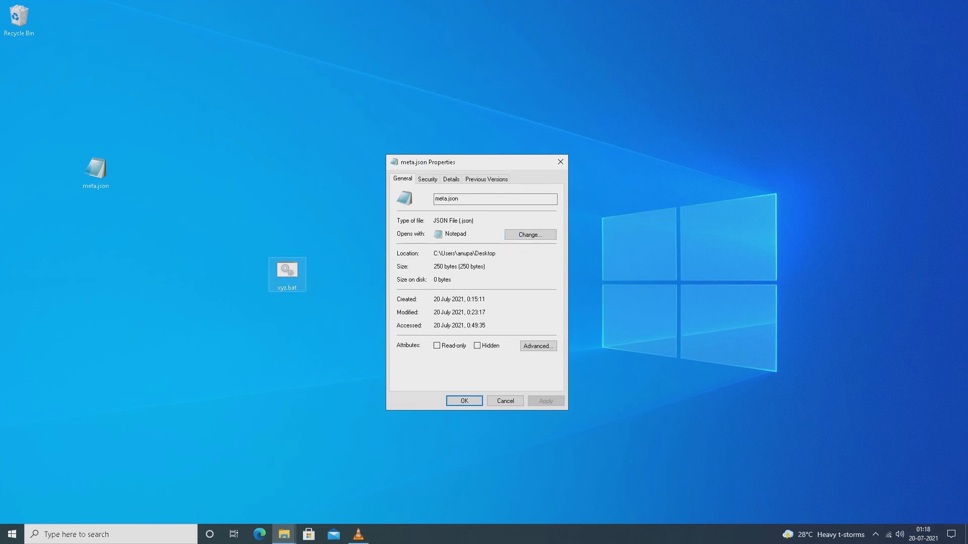
pyautogui.click(528, 234)
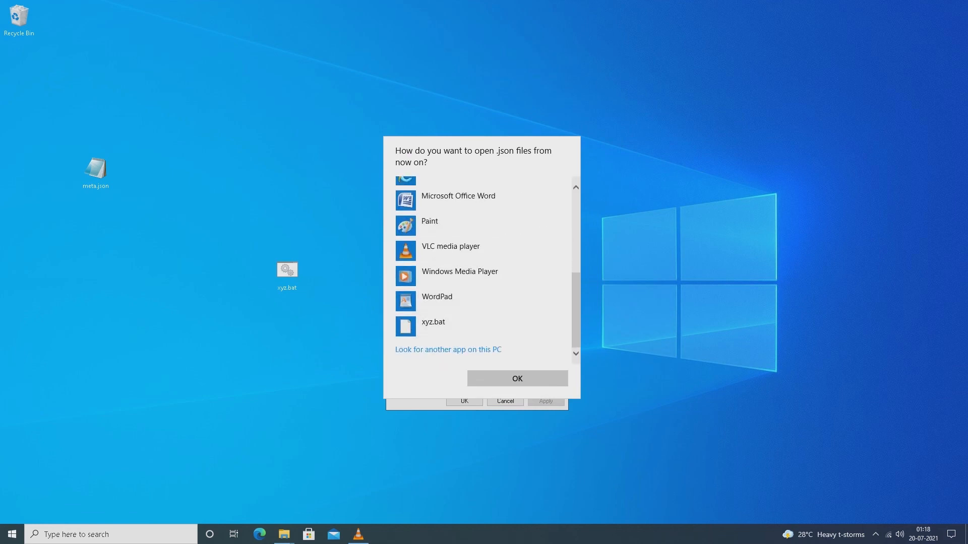
pyautogui.click(448, 349)
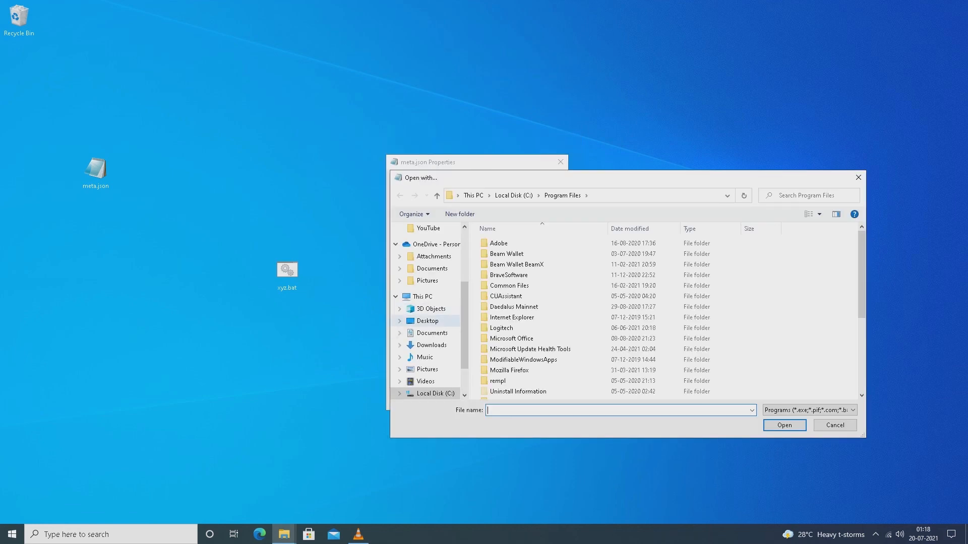
pyautogui.click(426, 320)
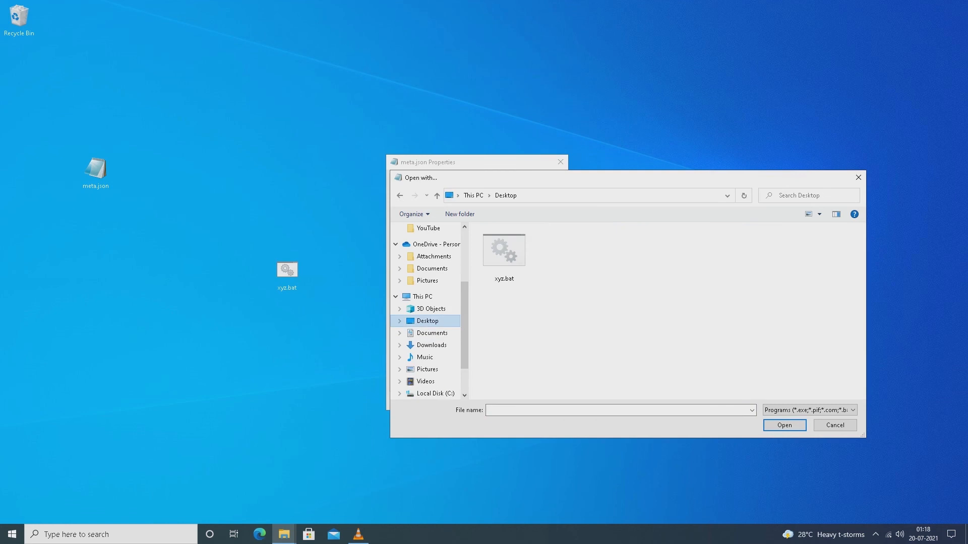
pyautogui.click(503, 250)
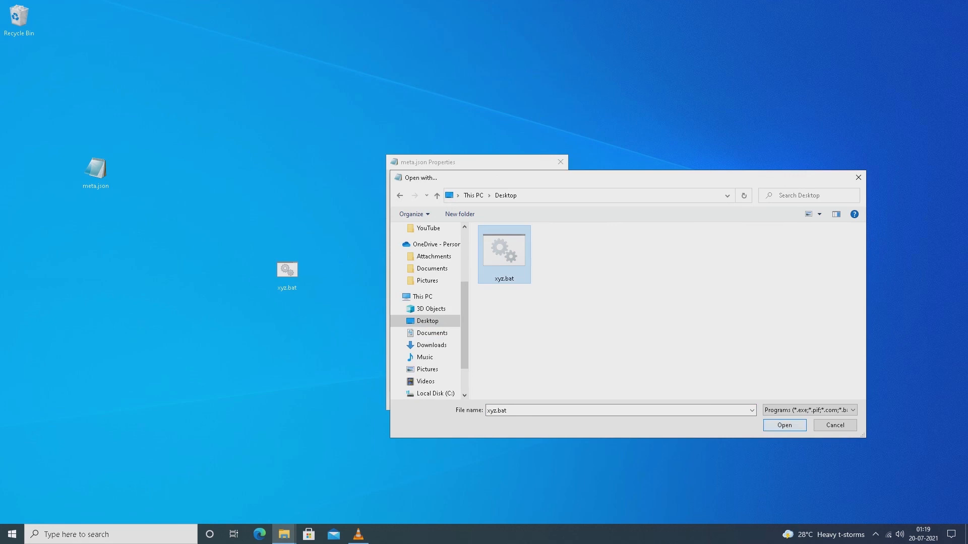
pyautogui.click(783, 425)
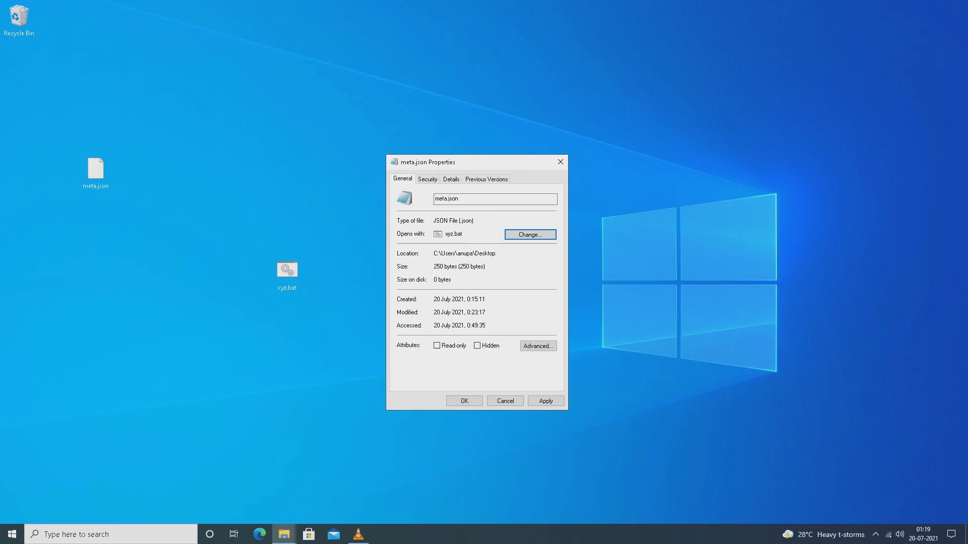
pyautogui.click(544, 400)
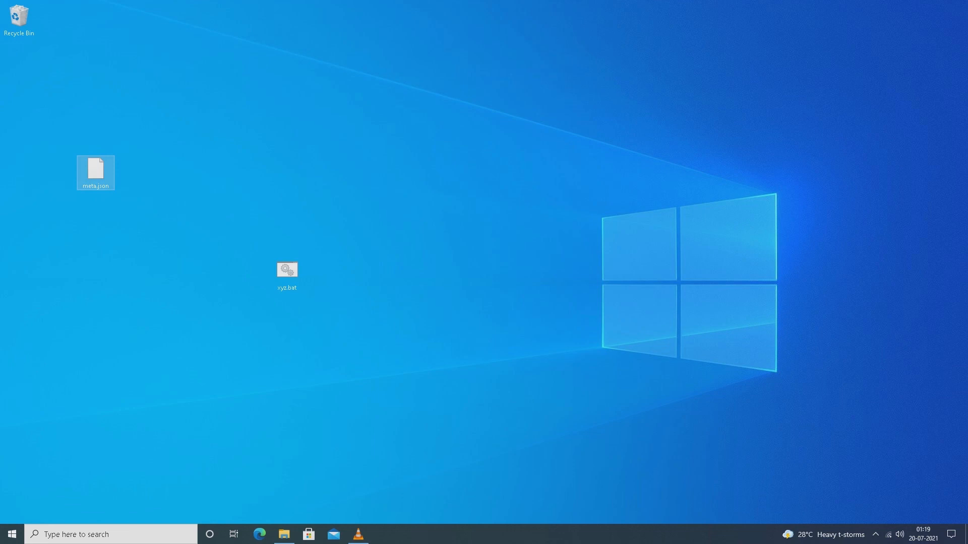
pyautogui.moveTo(286, 270)
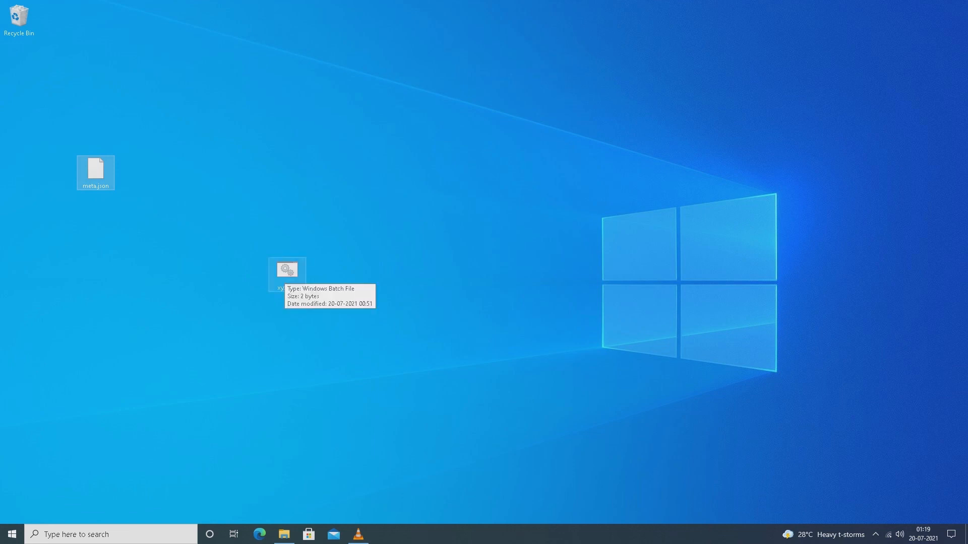
# Delete xyz.bat, then open meta.json's Properties to verify Opens with: Unknown application
pyautogui.rightClick(286, 272)
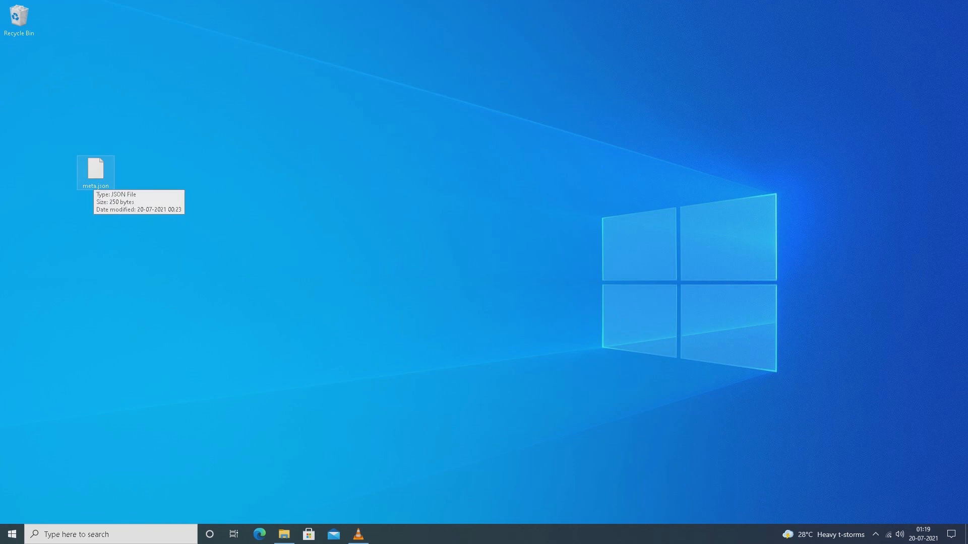
pyautogui.rightClick(96, 170)
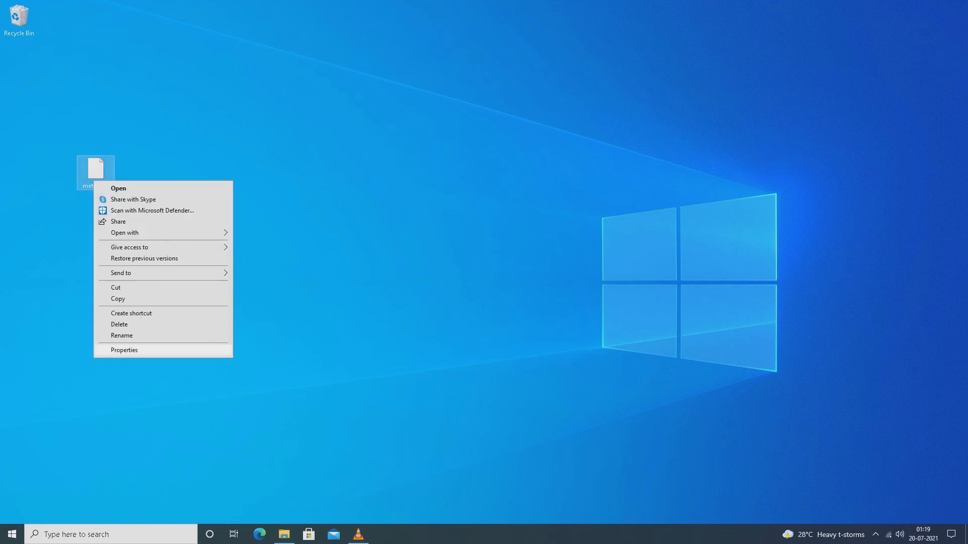
pyautogui.click(124, 350)
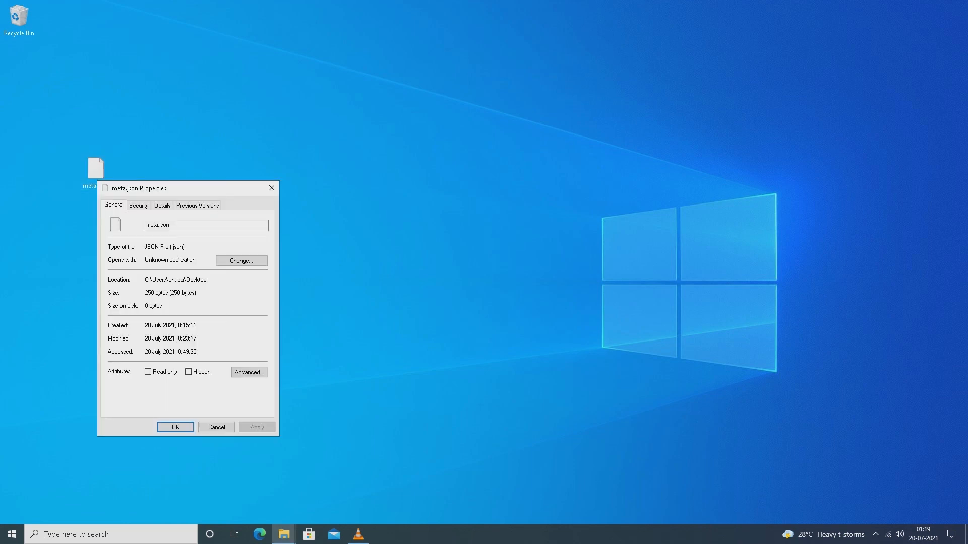